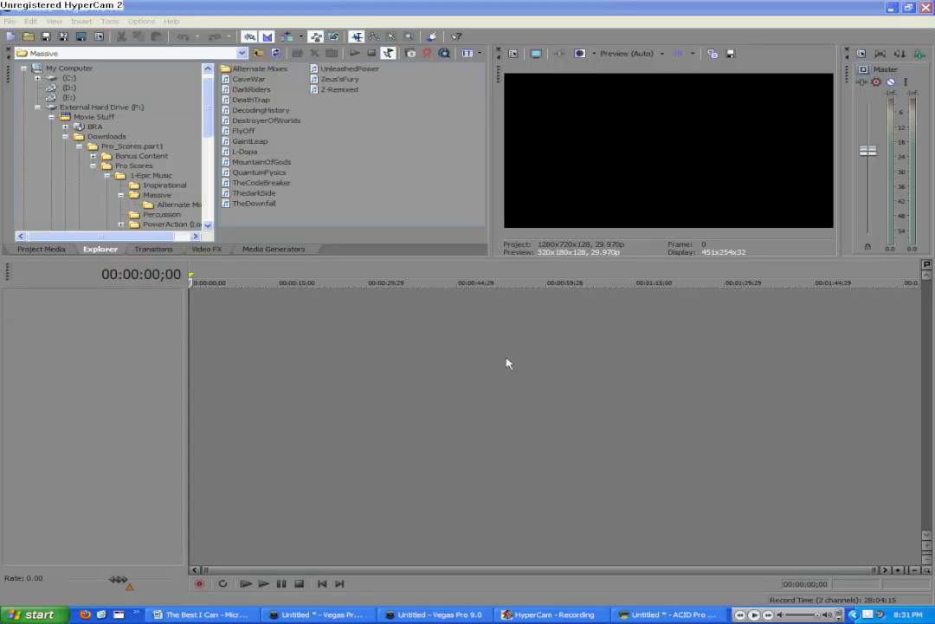
mouse_move(481, 406)
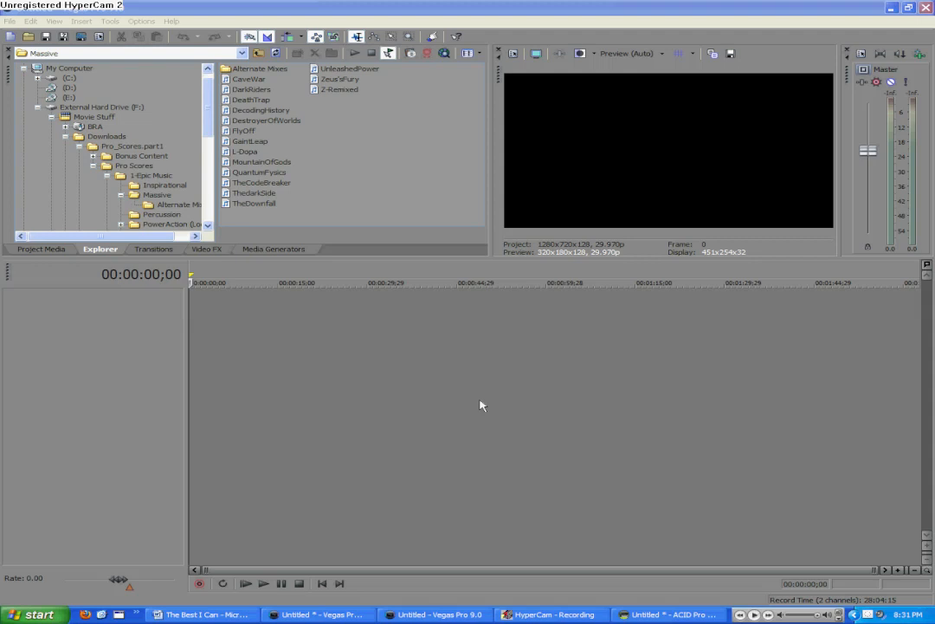
mouse_move(443, 343)
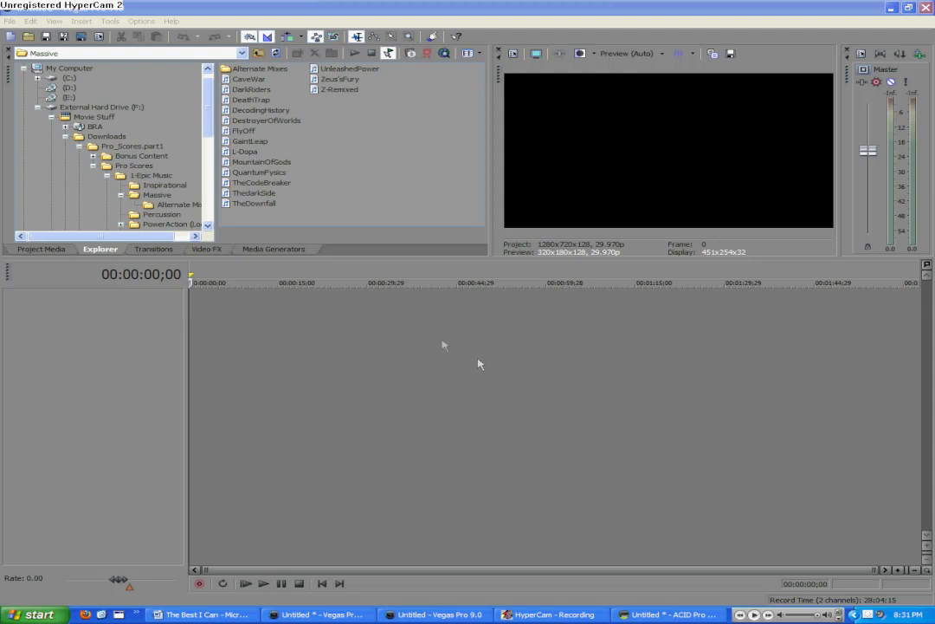
mouse_move(276, 301)
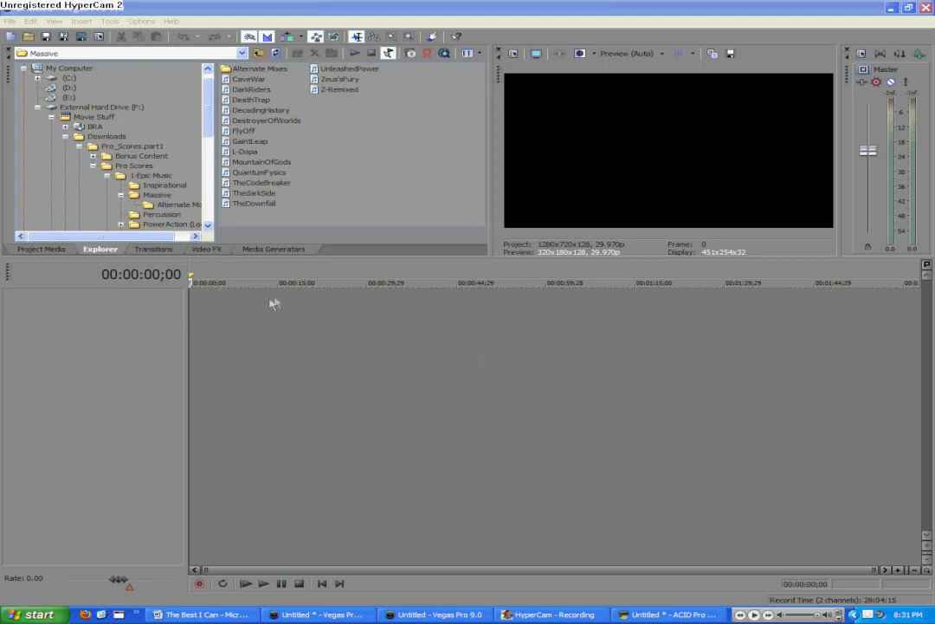
mouse_move(523, 462)
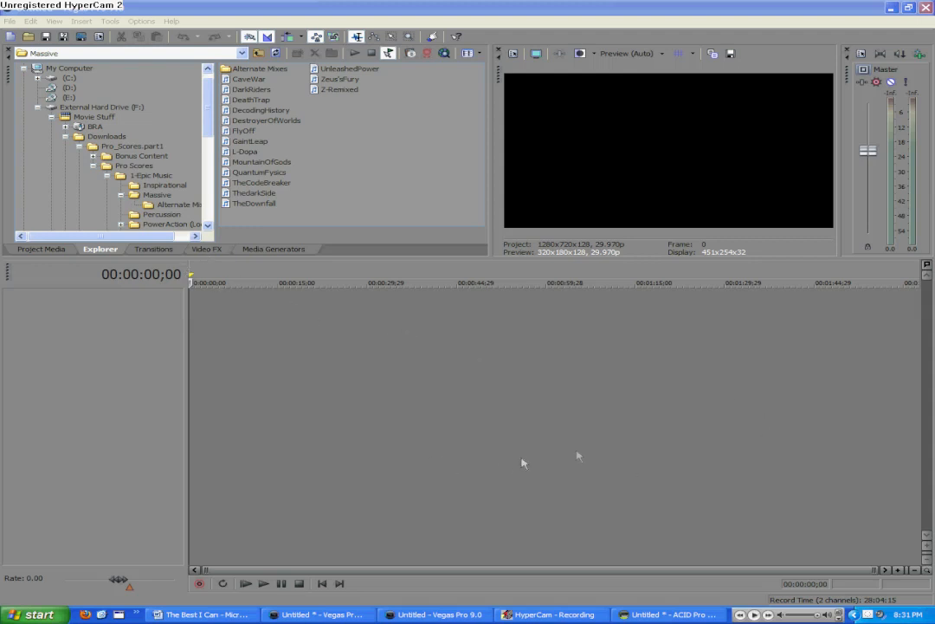
mouse_move(165, 301)
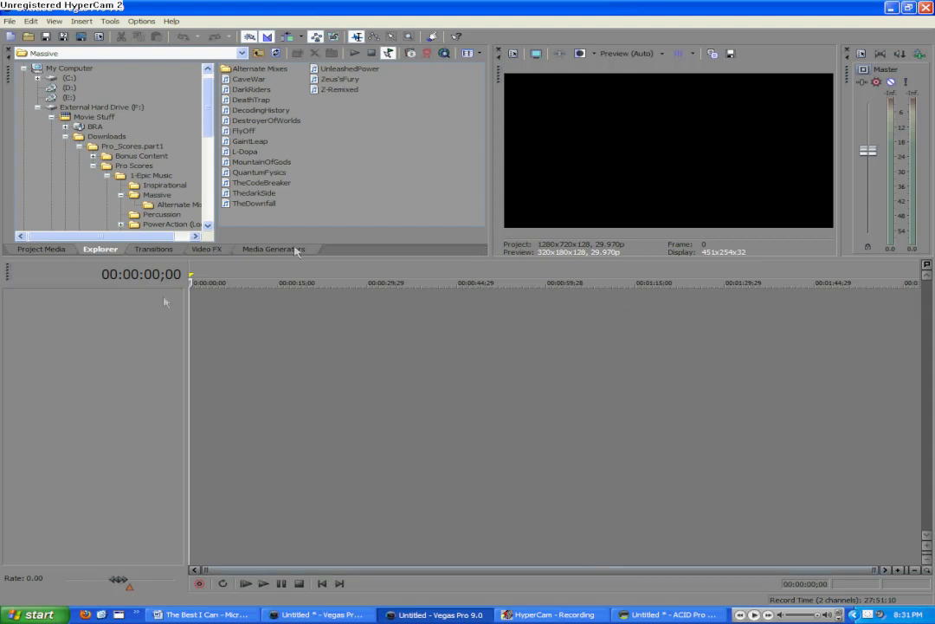
mouse_move(620, 339)
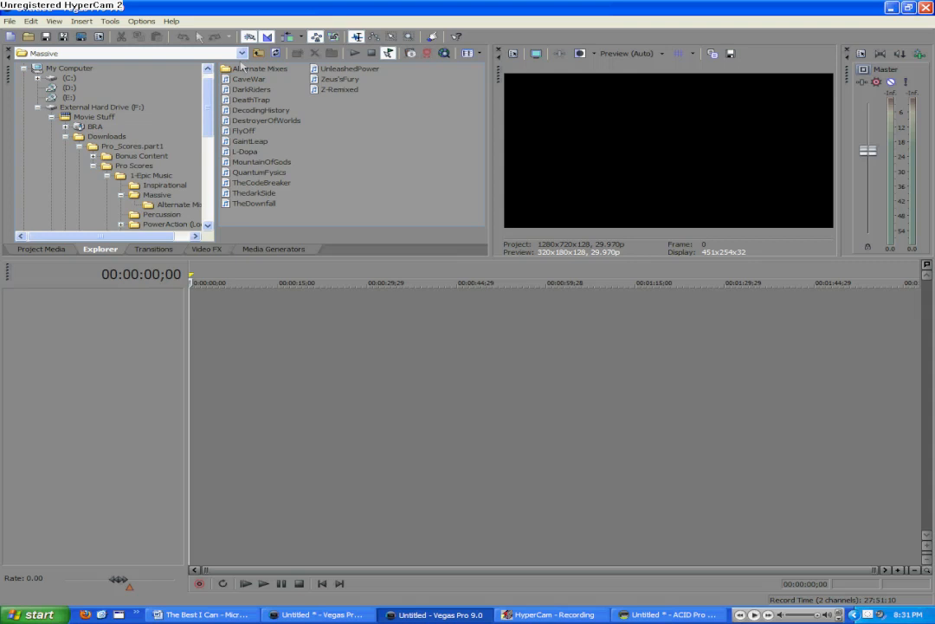
Add a new video track from the Insert menu, the project's first track
left_click(80, 20)
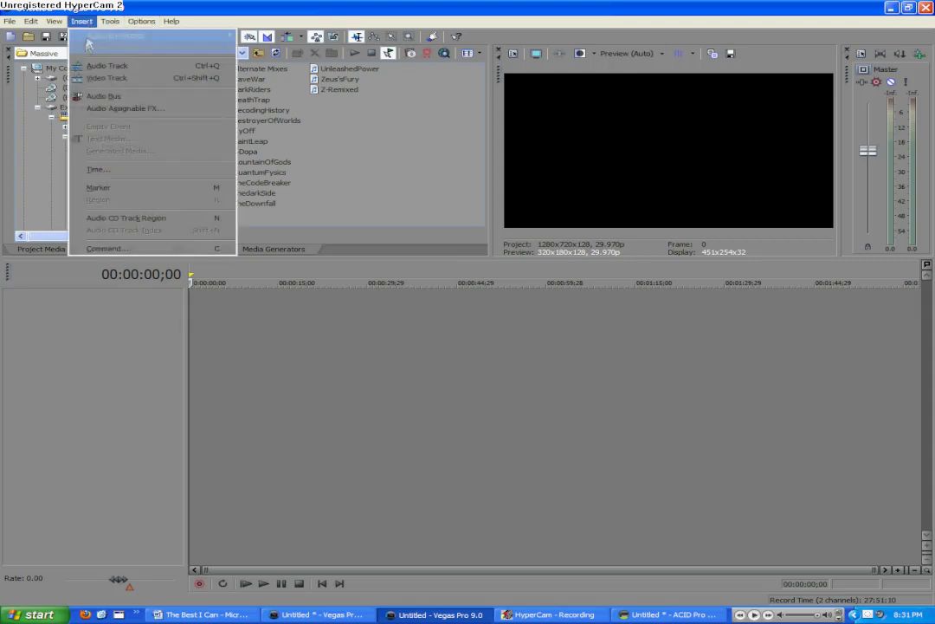
mouse_move(108, 78)
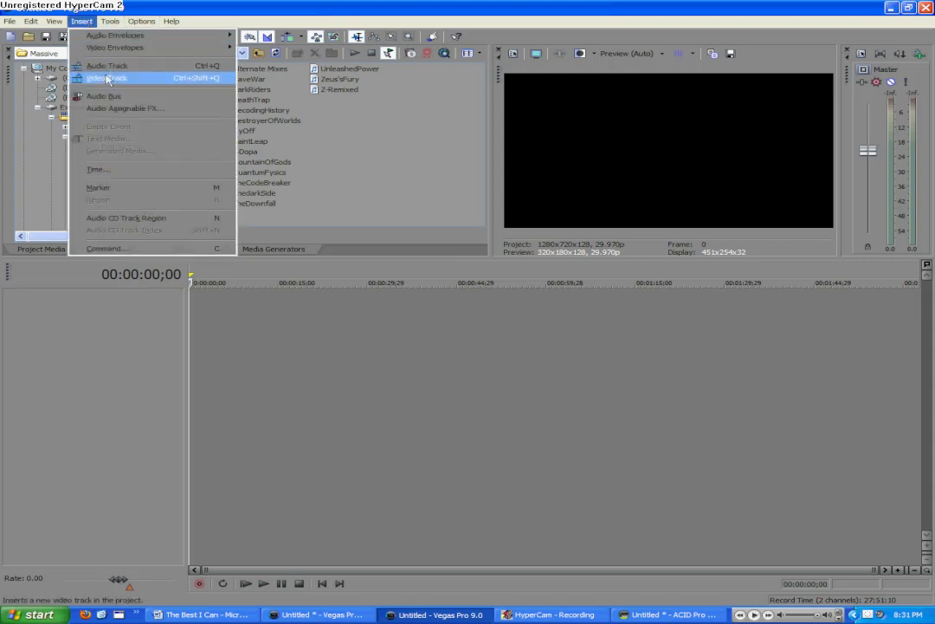
left_click(107, 78)
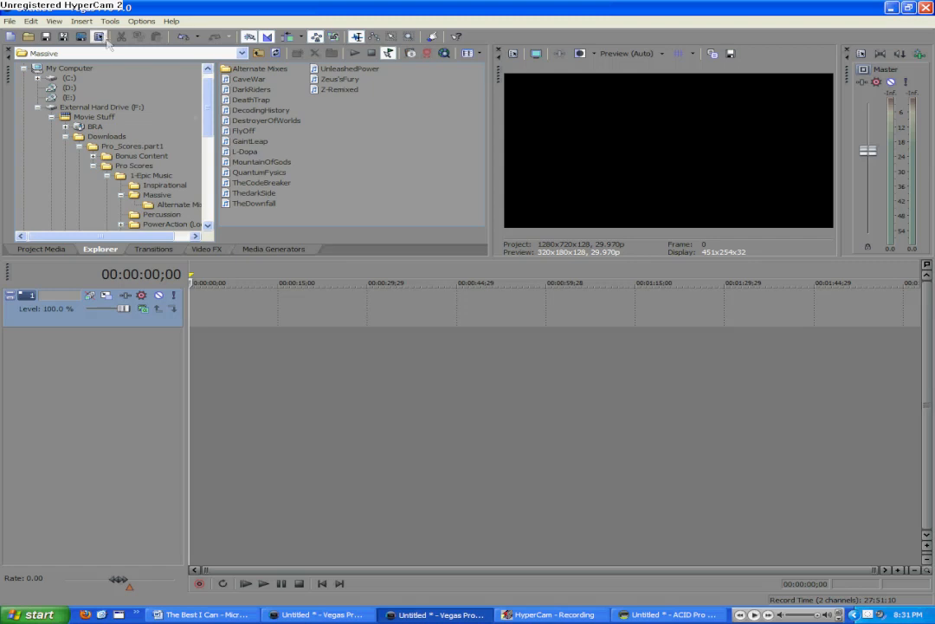
left_click(80, 21)
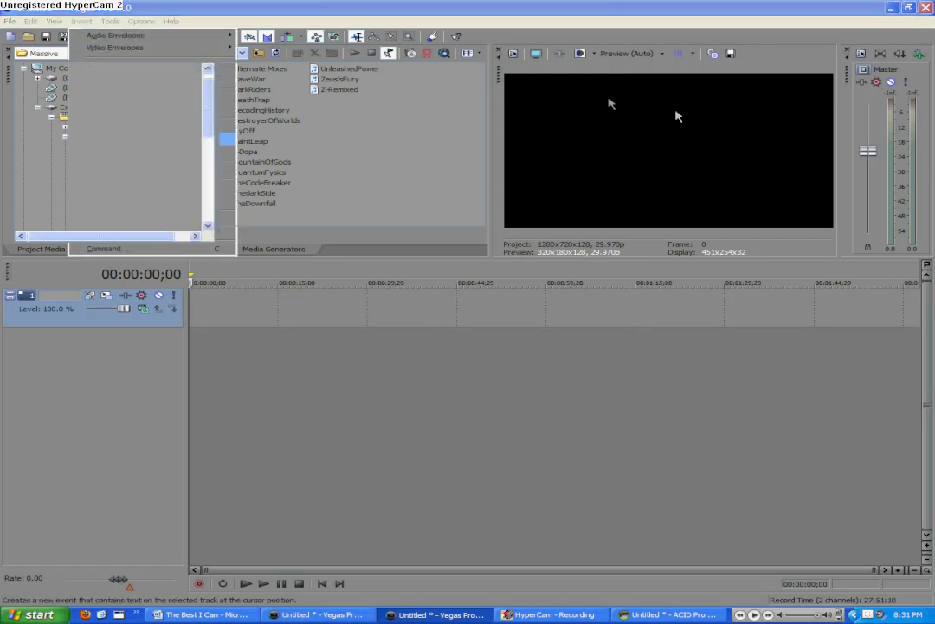
mouse_move(459, 227)
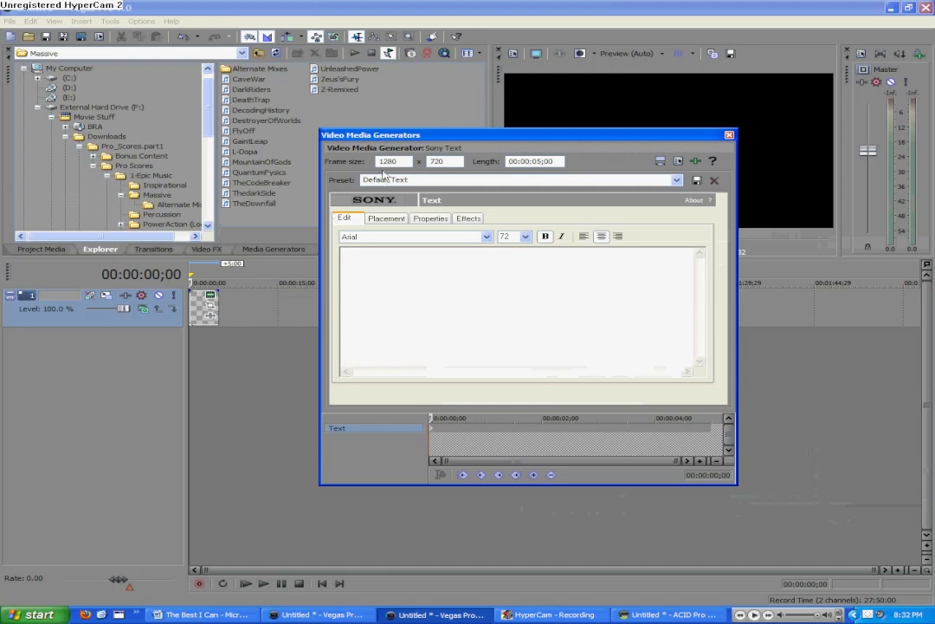
Enter the title text 'bra productions' in the Sony Text generator
type("bra productions")
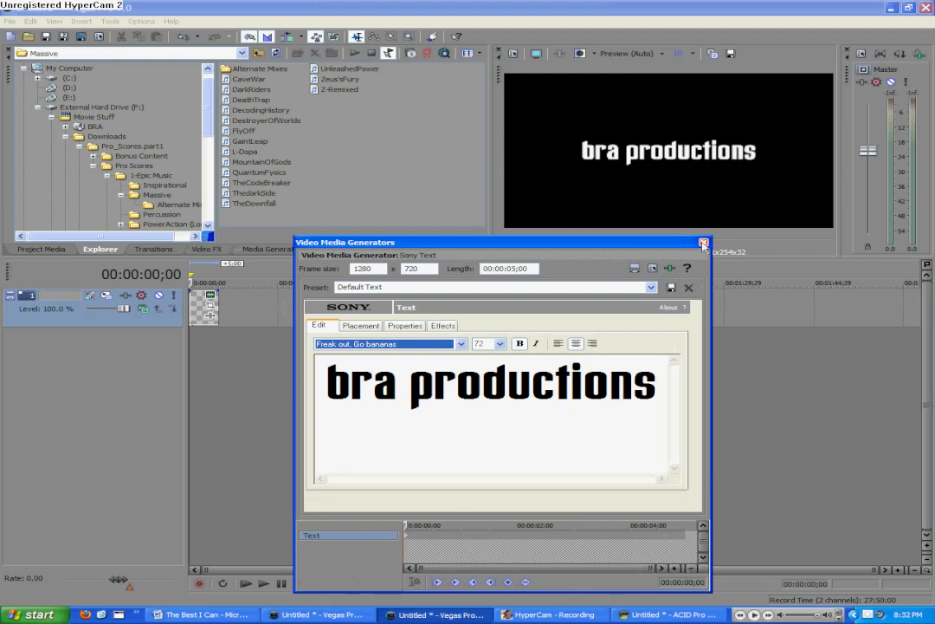
mouse_move(703, 244)
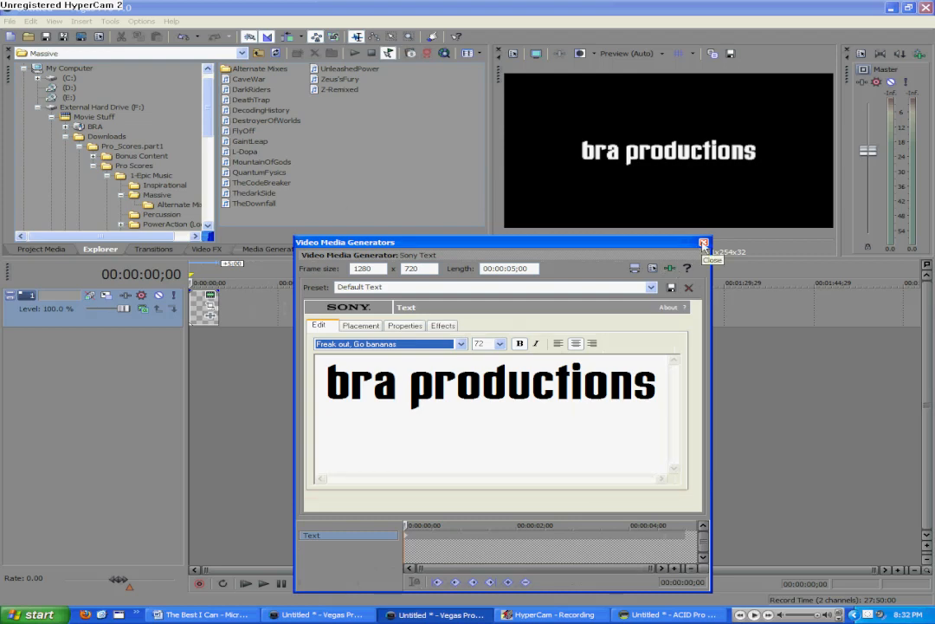
Close the text generator and show the Video FX library
left_click(704, 242)
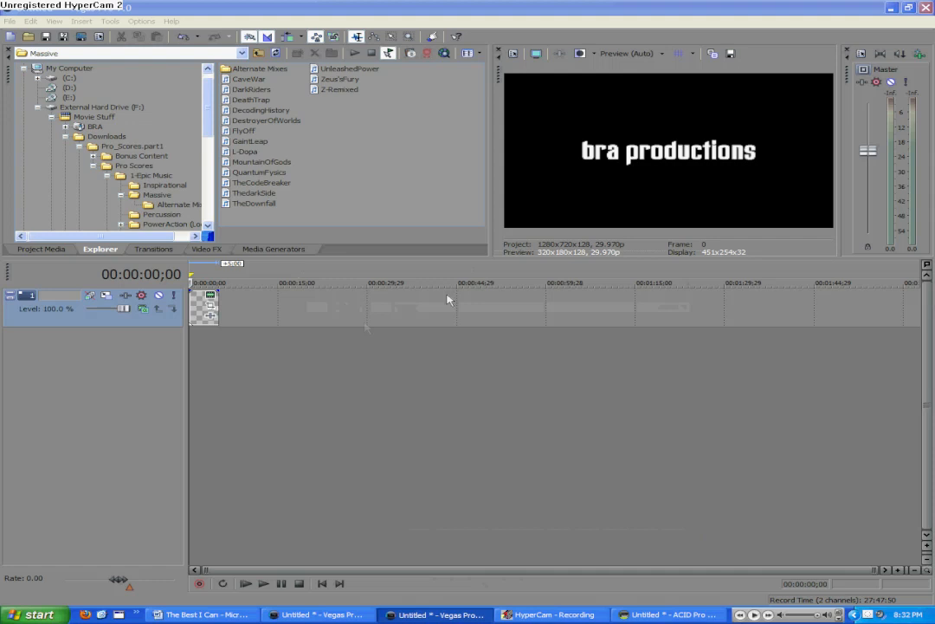
mouse_move(239, 279)
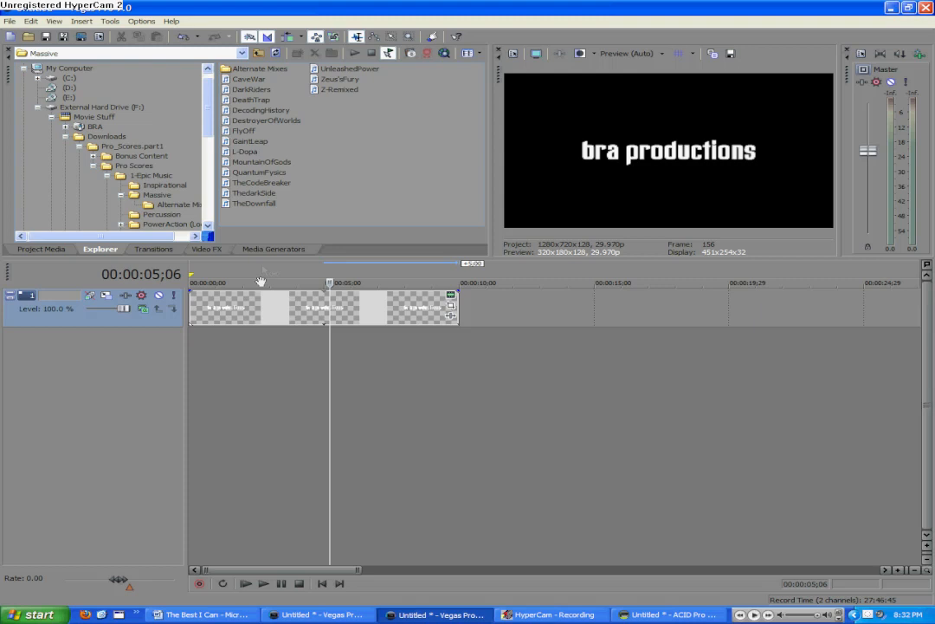
left_click(207, 250)
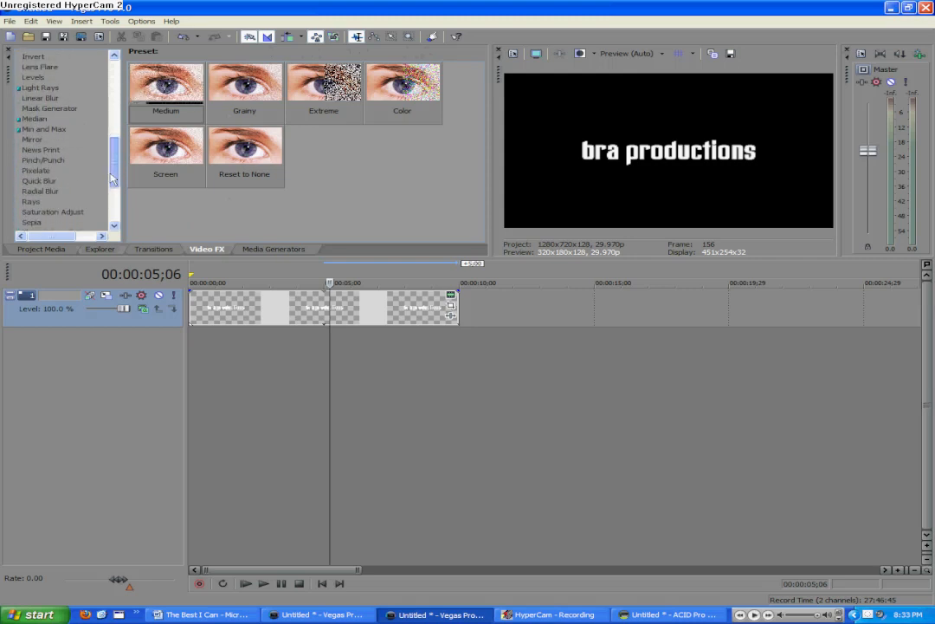
Apply News Print to the title and set its Type to Offset Color
left_click(40, 149)
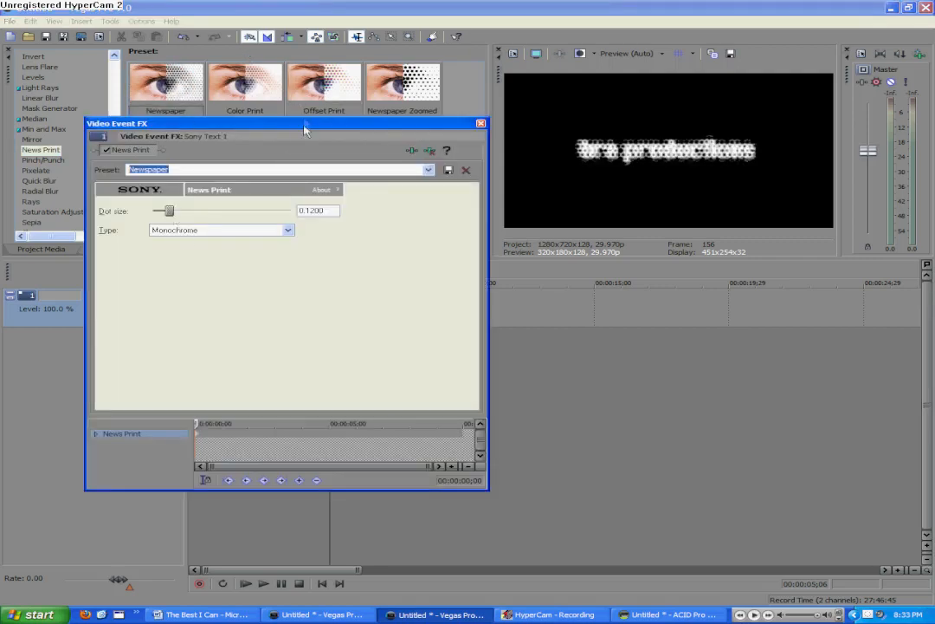
left_click_drag(303, 123, 354, 175)
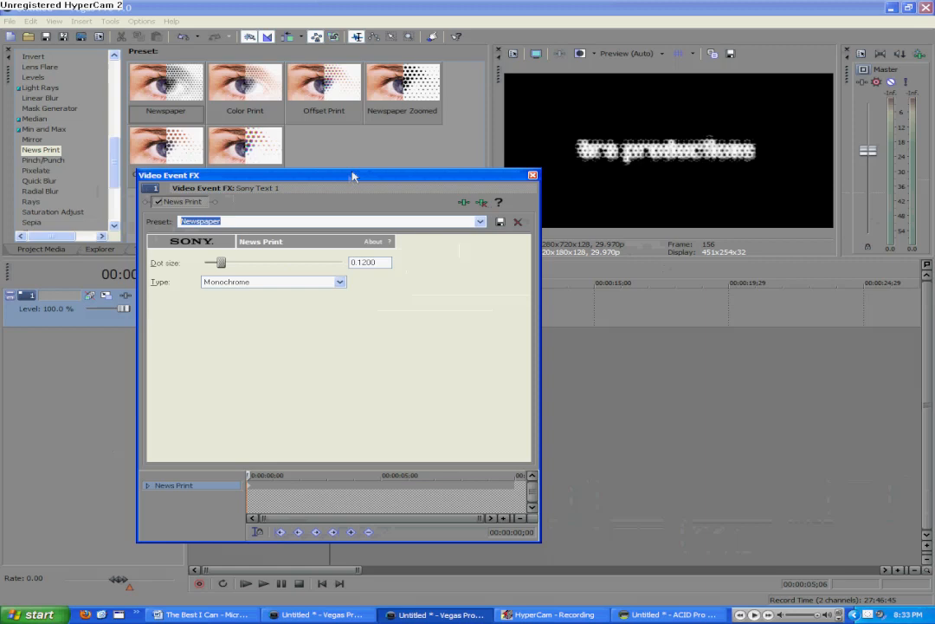
left_click(339, 280)
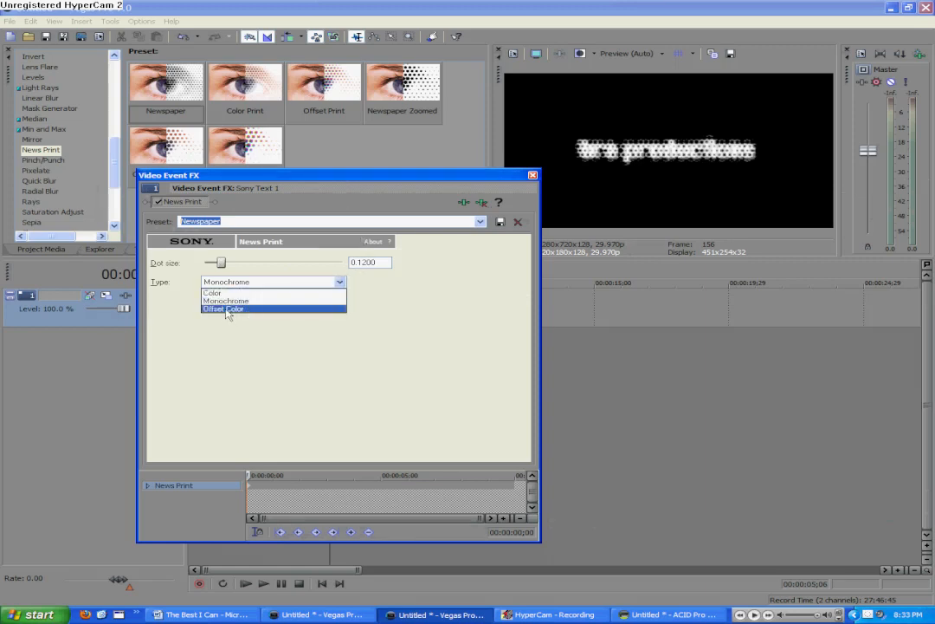
left_click(224, 308)
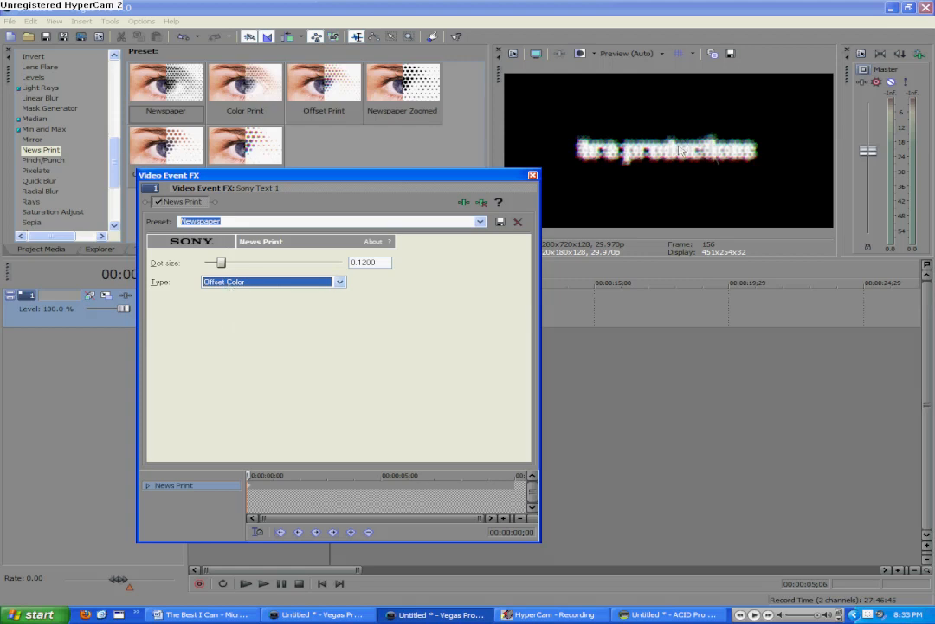
mouse_move(658, 190)
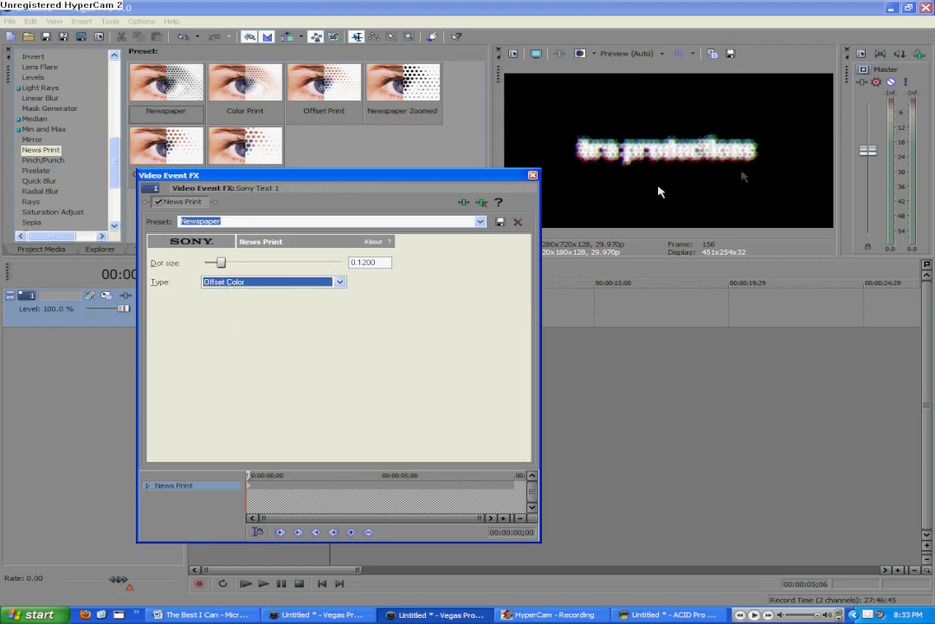
mouse_move(194, 326)
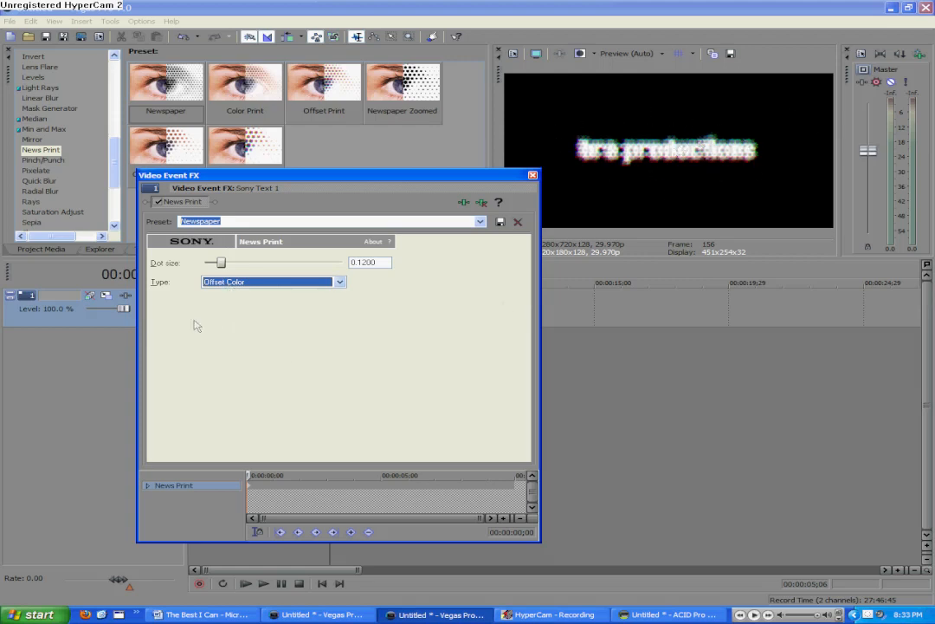
mouse_move(246, 488)
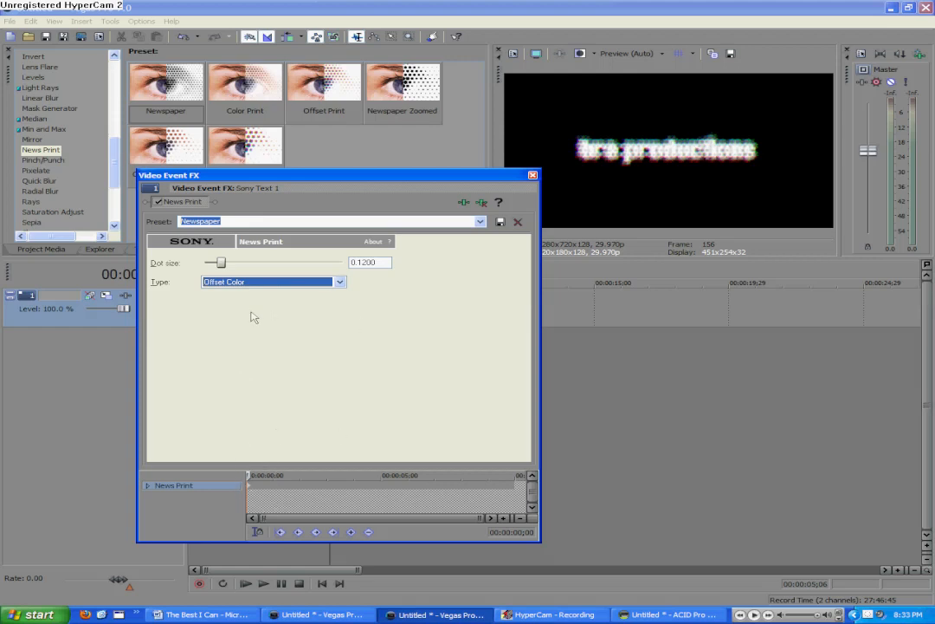
mouse_move(257, 445)
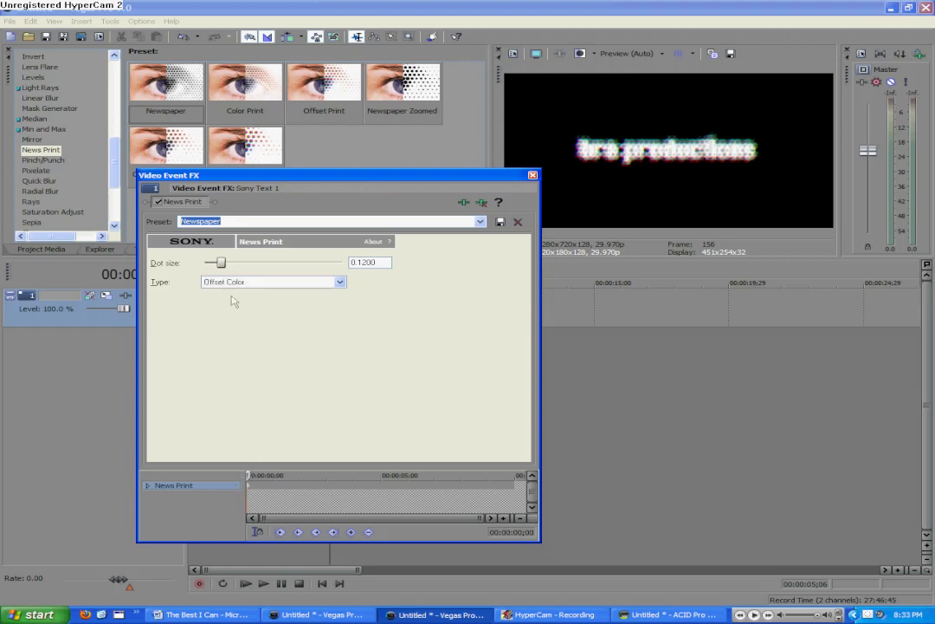
Keyframe the News Print dot size from maximum down to 0 mid-clip with a Hold keyframe
left_click_drag(215, 263, 308, 263)
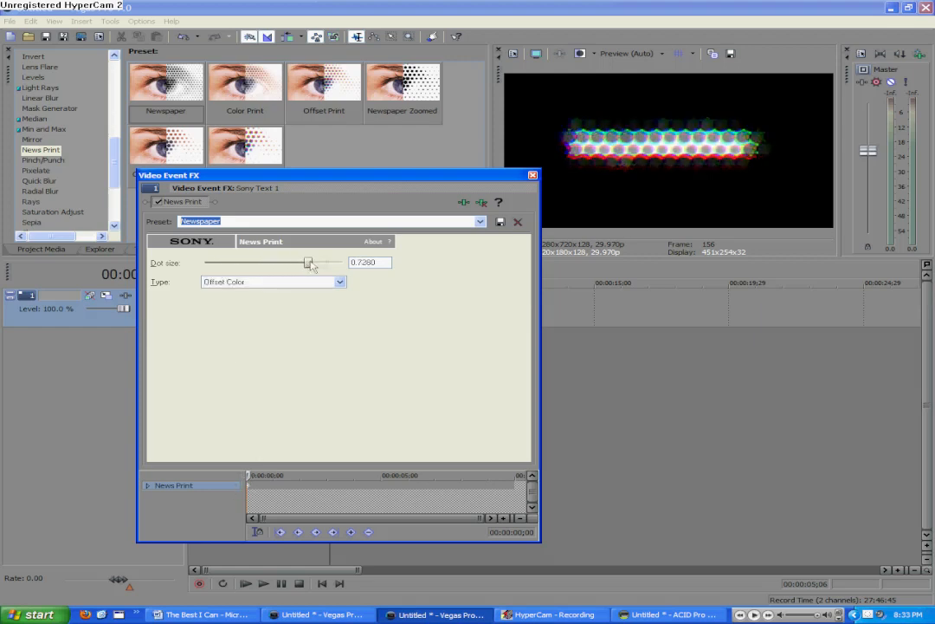
left_click_drag(308, 264, 343, 264)
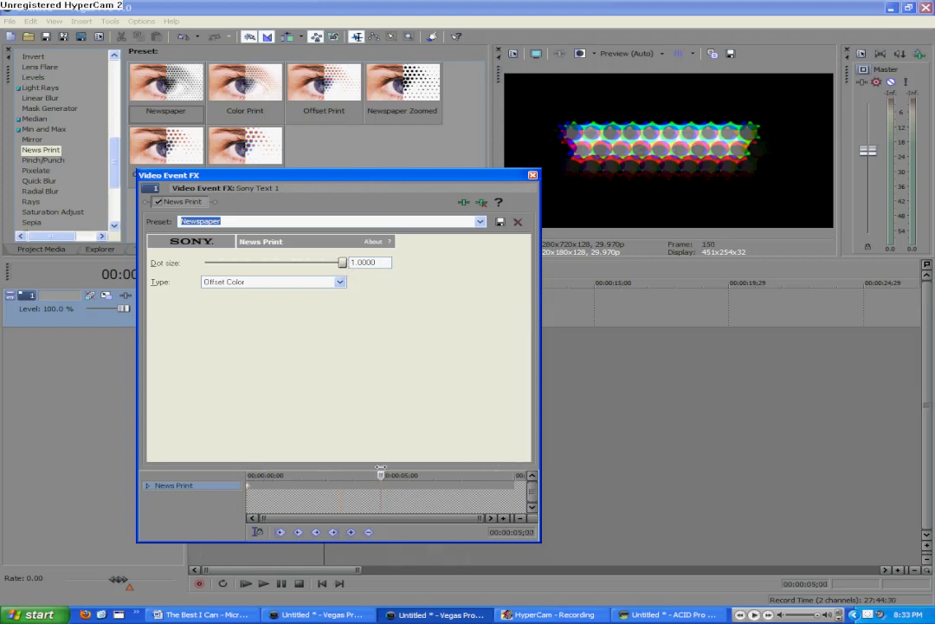
left_click_drag(341, 264, 319, 263)
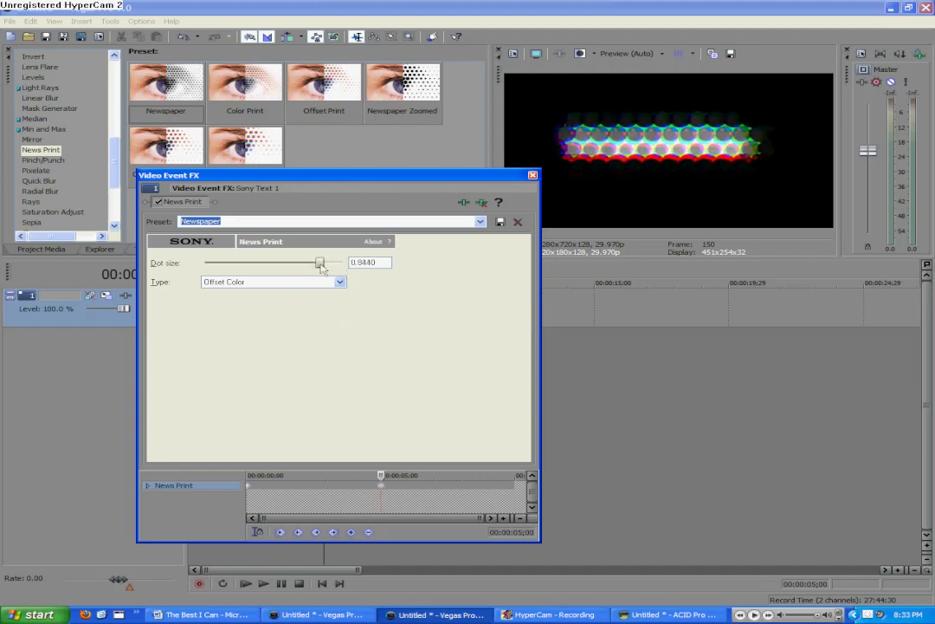
left_click_drag(320, 263, 218, 264)
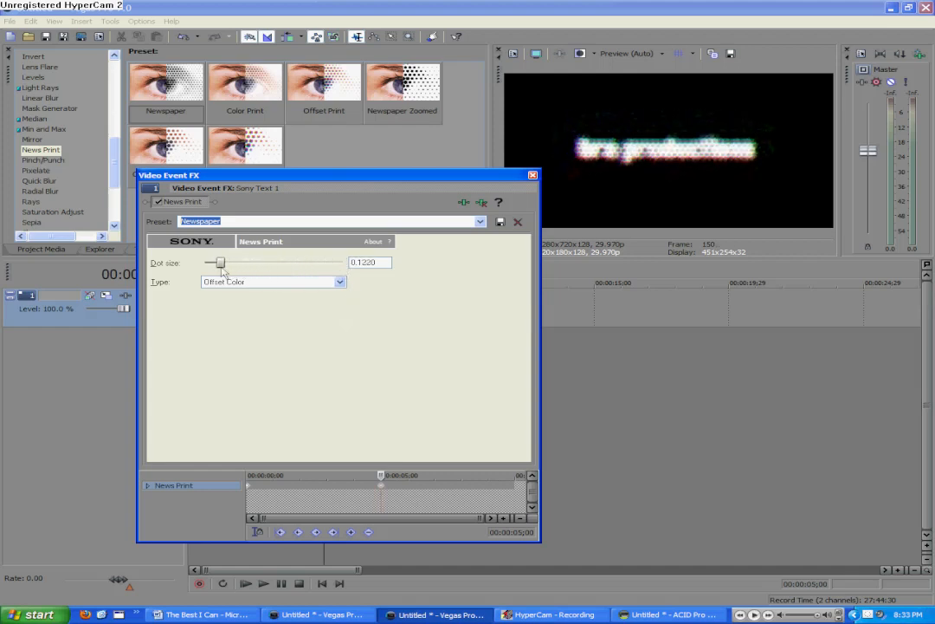
left_click_drag(218, 263, 205, 263)
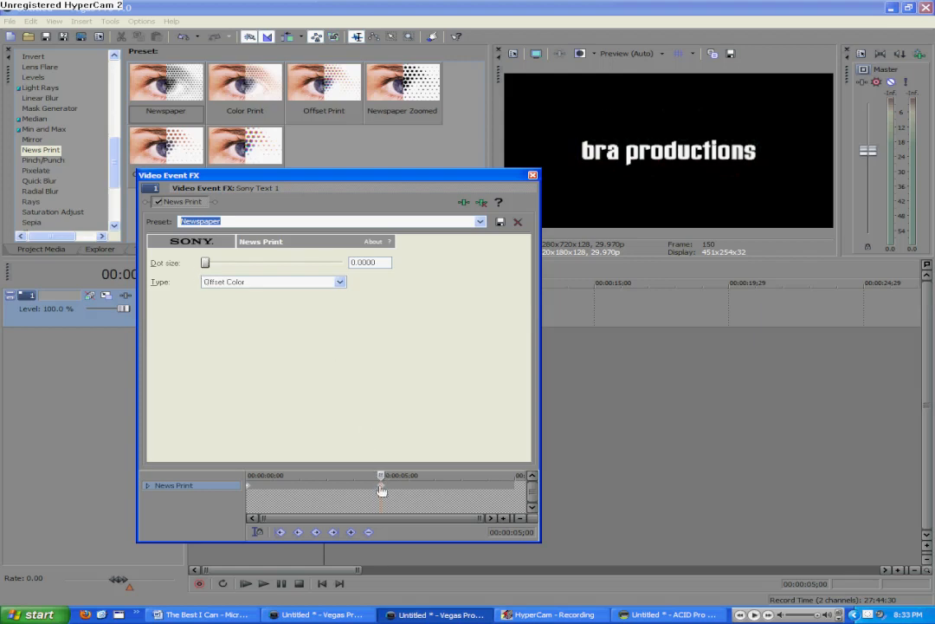
right_click(382, 488)
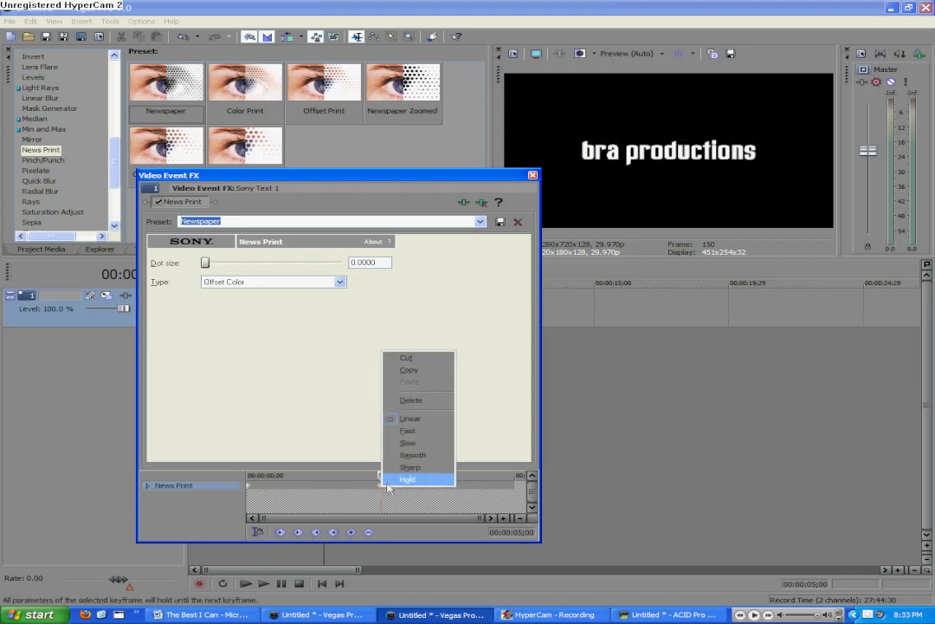
left_click(407, 478)
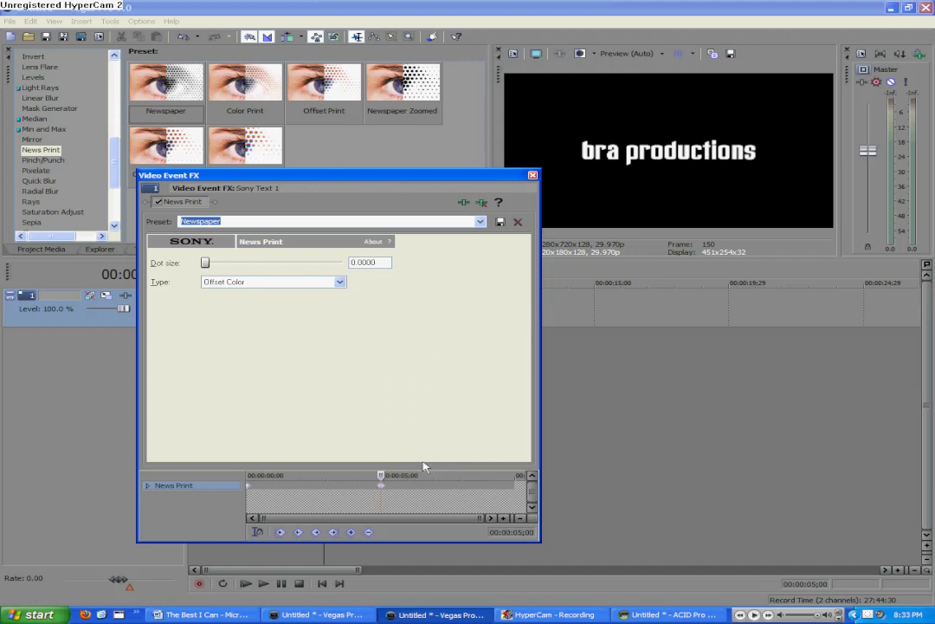
mouse_move(331, 466)
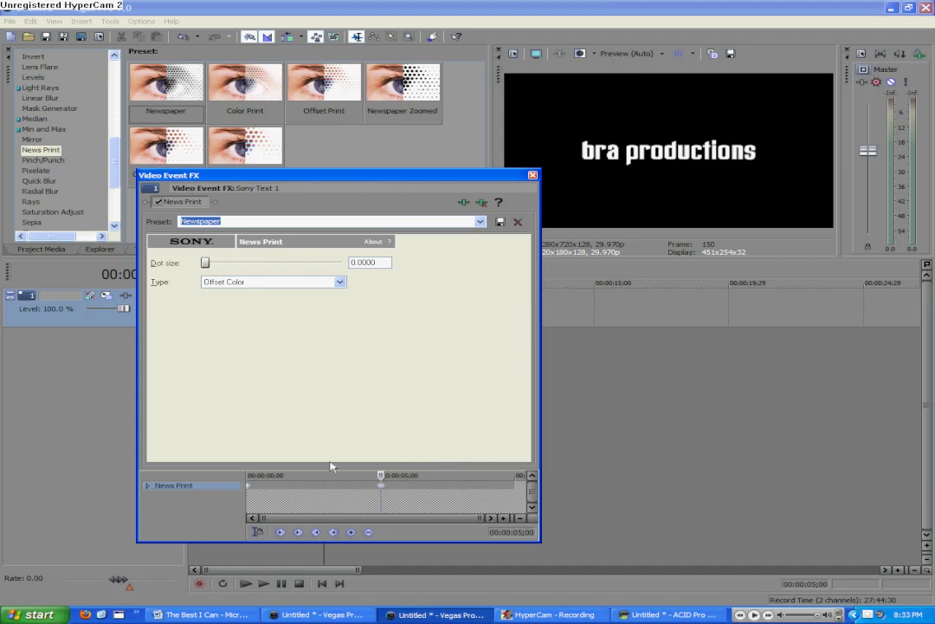
mouse_move(242, 262)
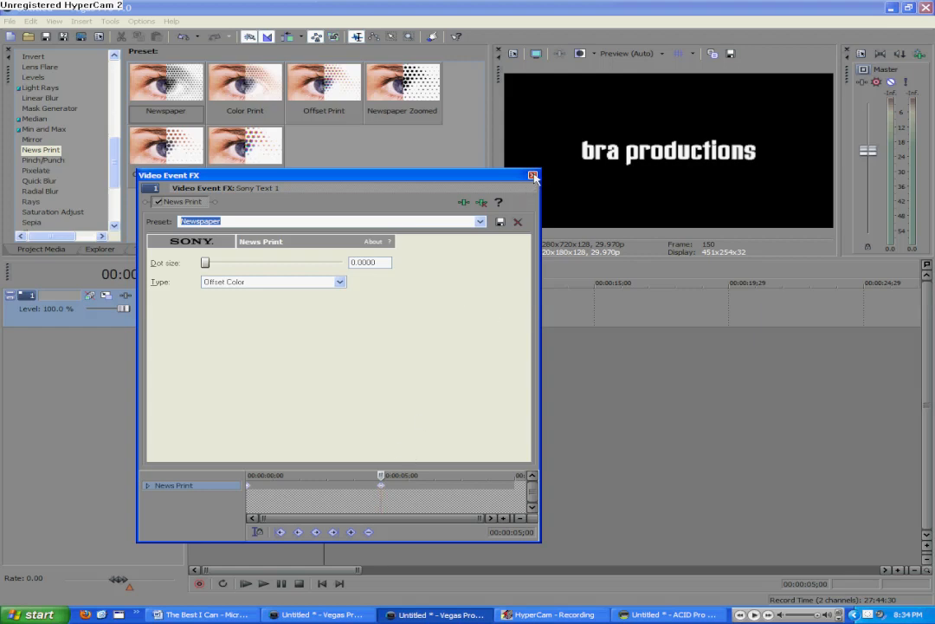
Preview the dot-size animation along the clip and close the effect window
left_click_drag(205, 264, 270, 263)
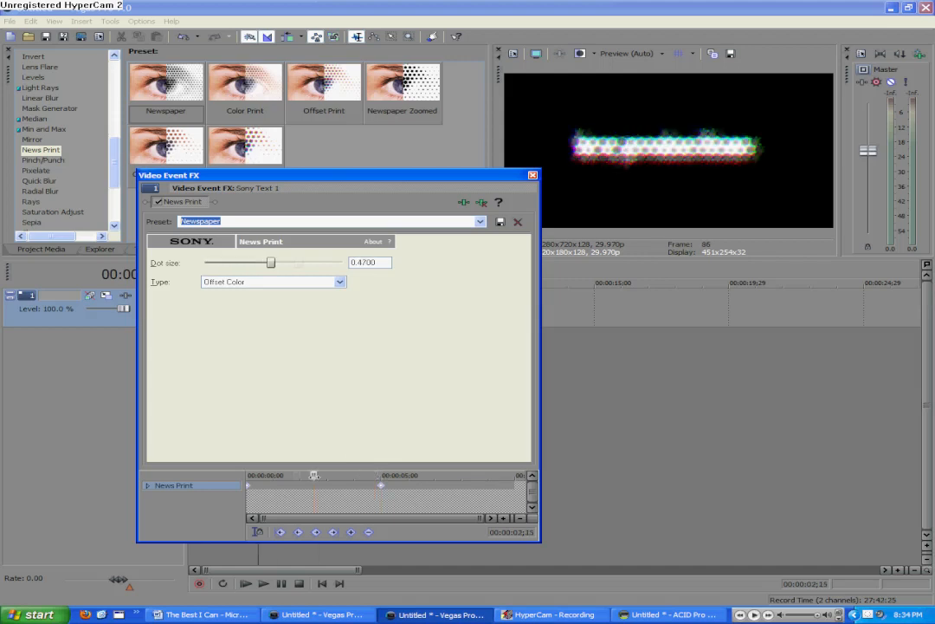
left_click_drag(270, 264, 222, 264)
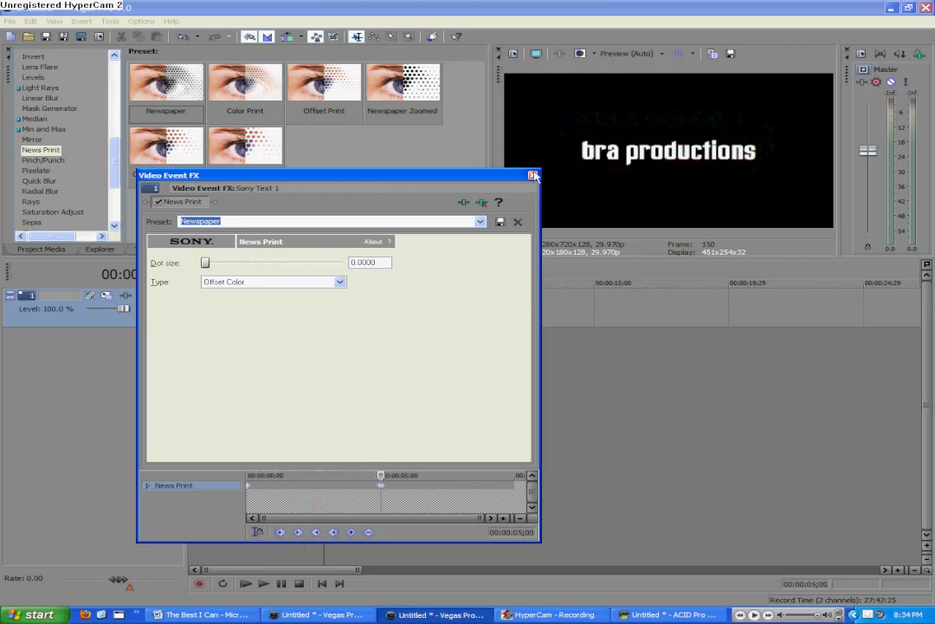
left_click(534, 175)
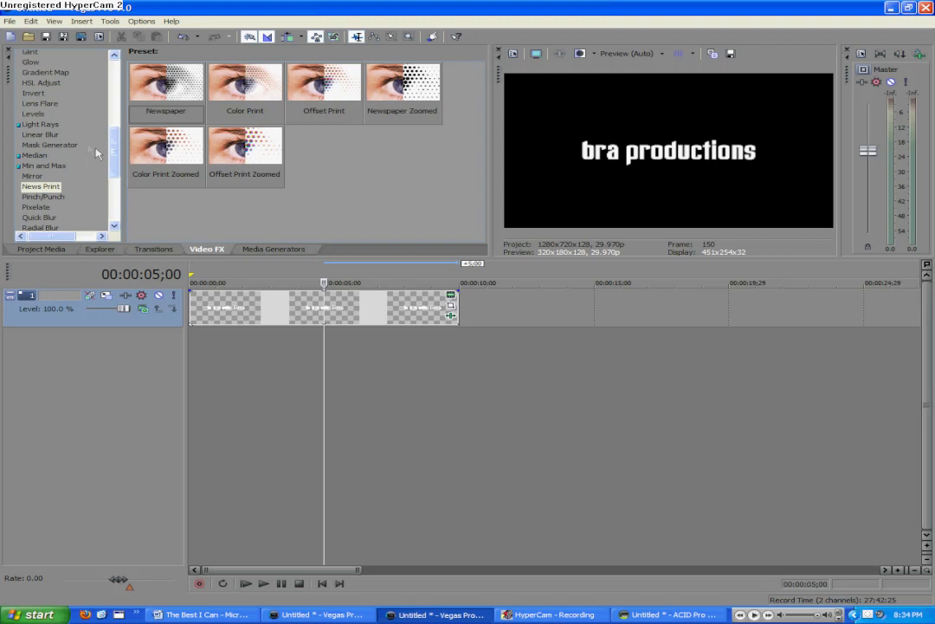
Apply Light Rays to the title with Strength 0.701 at the start
left_click(40, 124)
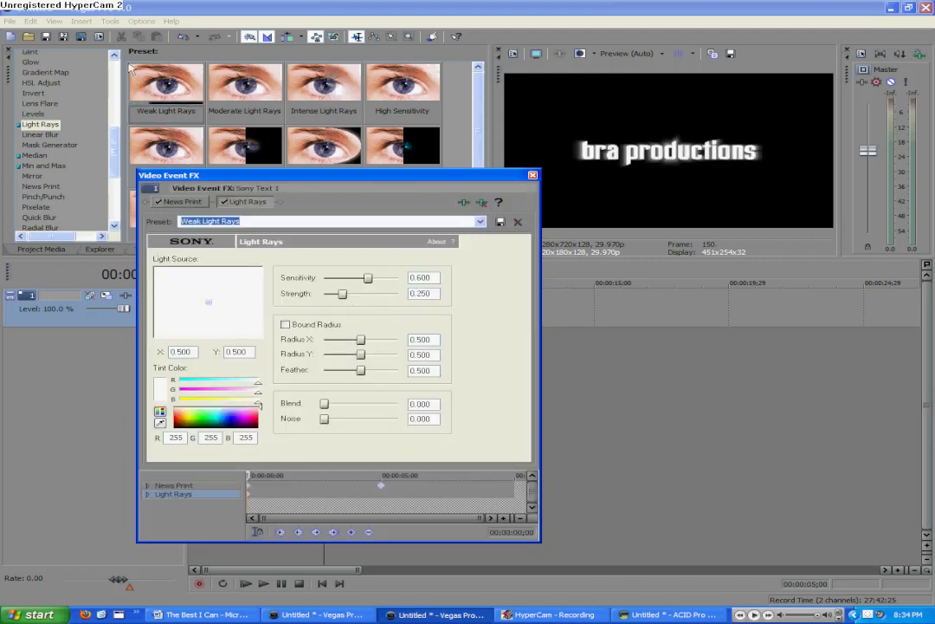
mouse_move(423, 462)
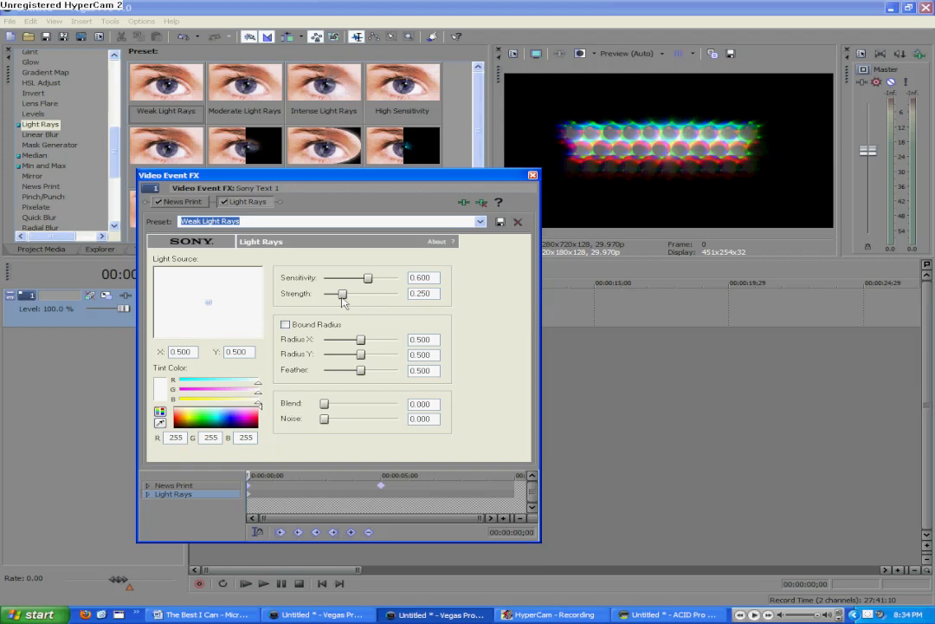
mouse_move(343, 301)
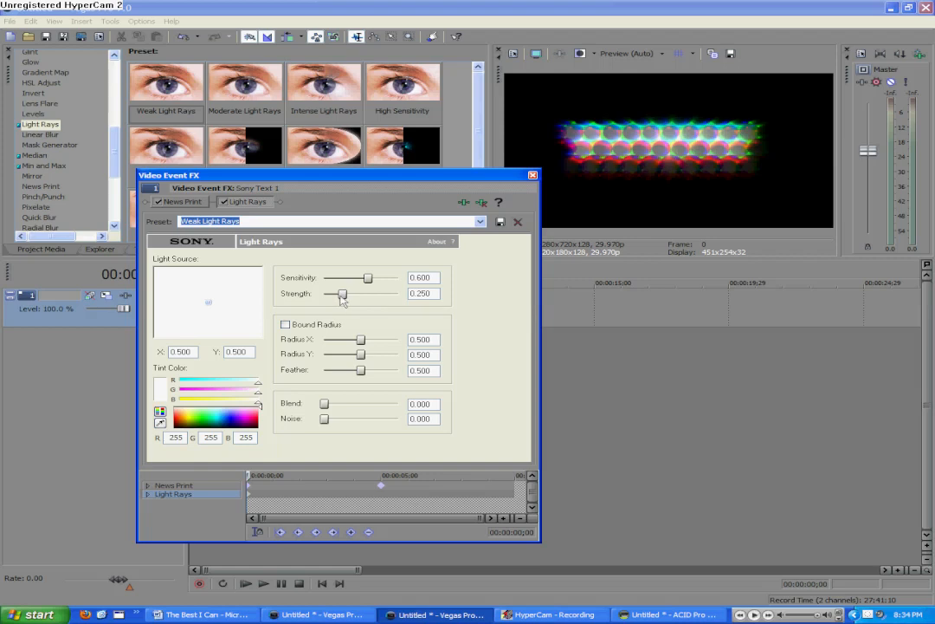
mouse_move(350, 298)
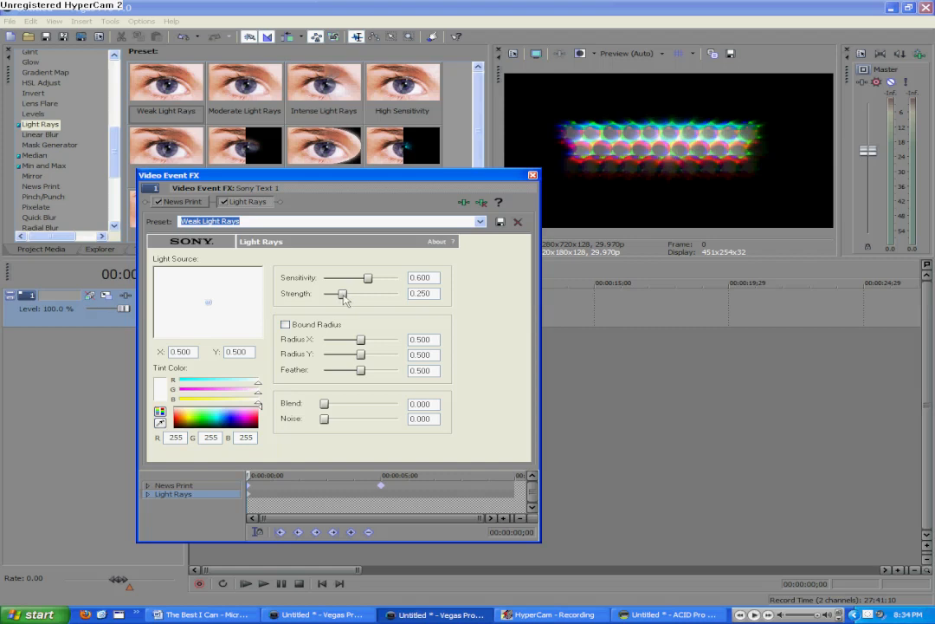
left_click_drag(343, 294, 355, 295)
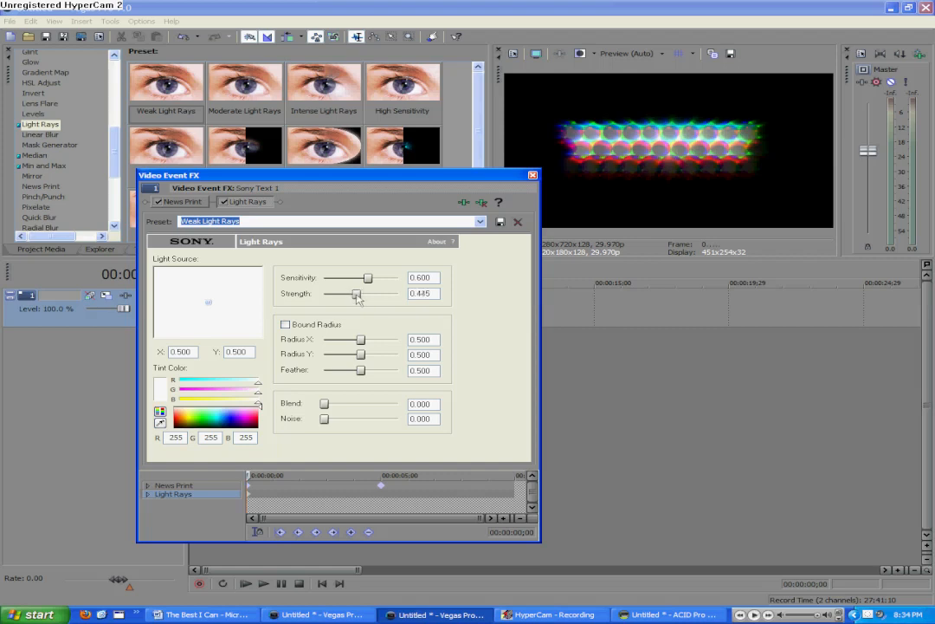
left_click_drag(355, 294, 381, 295)
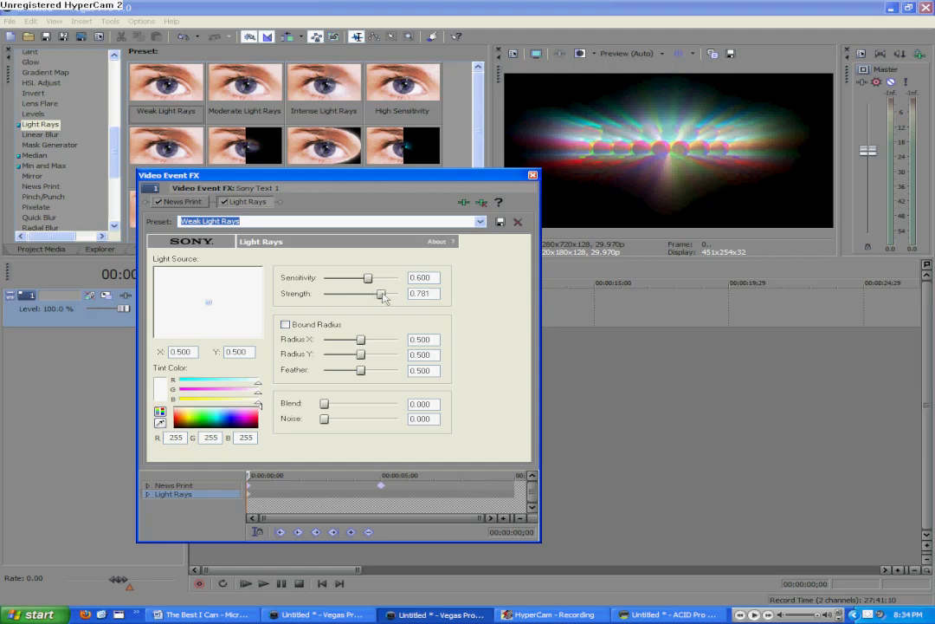
left_click_drag(378, 294, 375, 294)
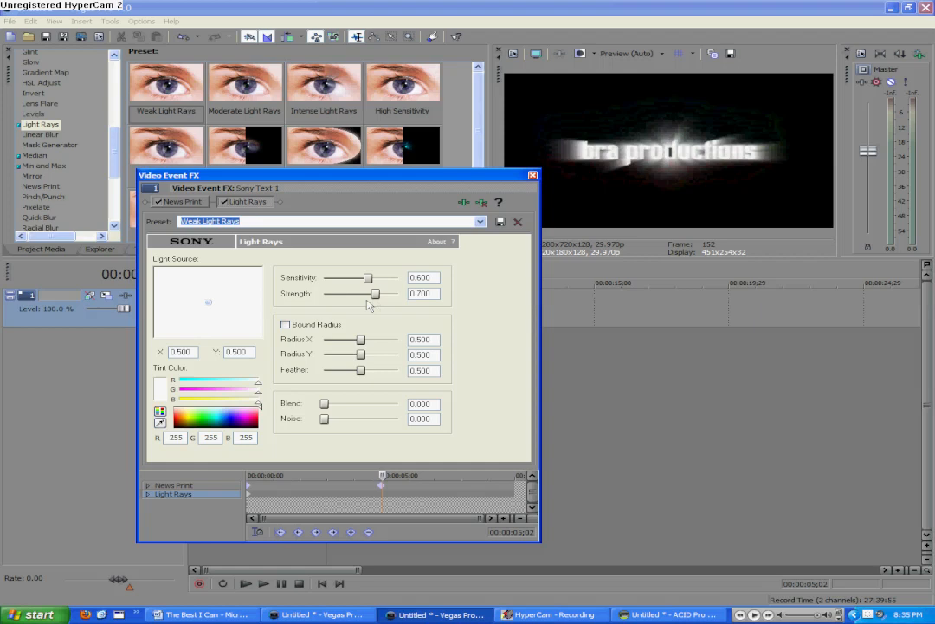
Keyframe the Light Rays strength down to 0.405 at mid-clip
left_click_drag(374, 295, 330, 294)
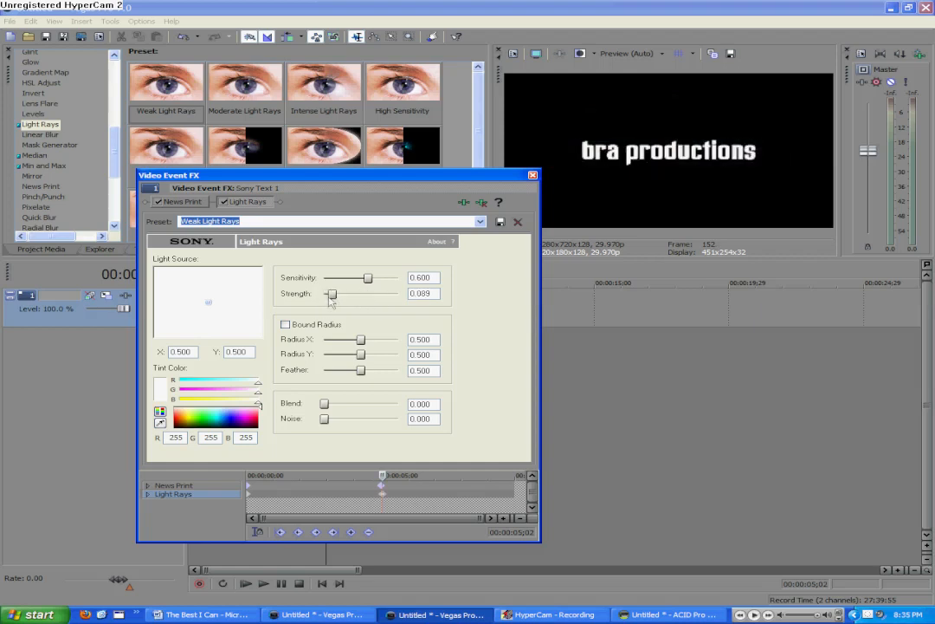
left_click_drag(333, 295, 350, 295)
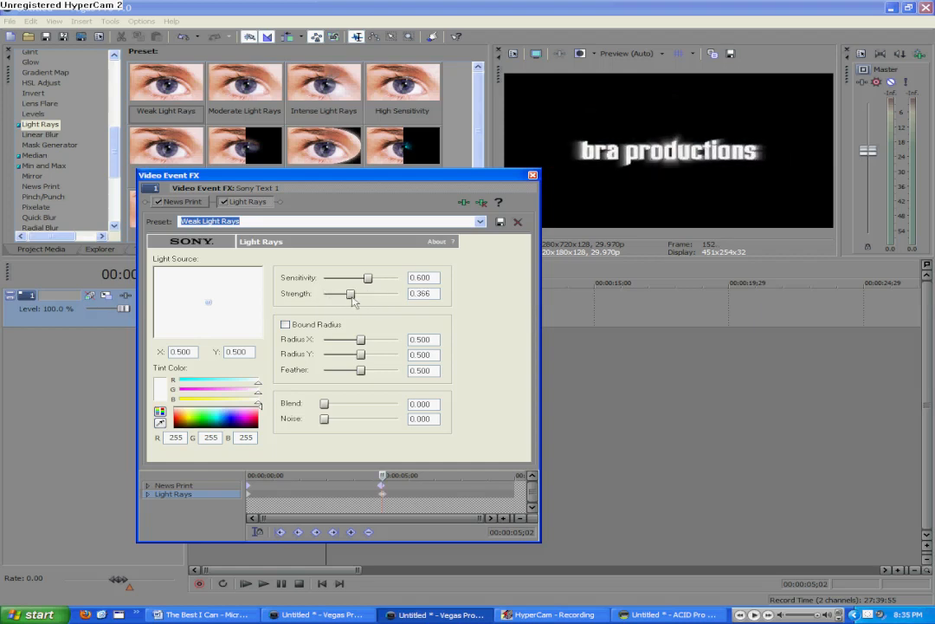
left_click_drag(349, 294, 354, 295)
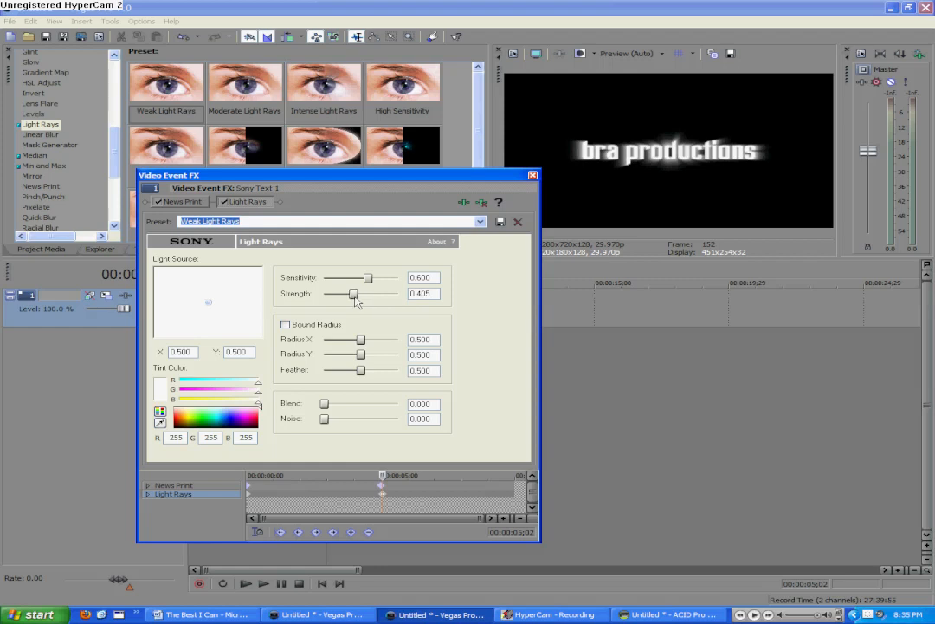
mouse_move(397, 296)
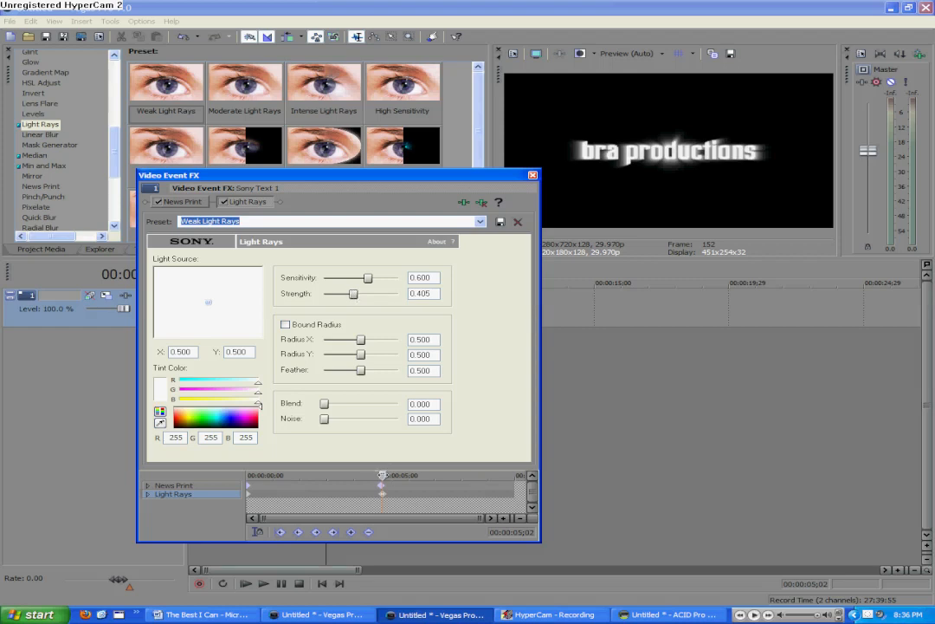
mouse_move(393, 487)
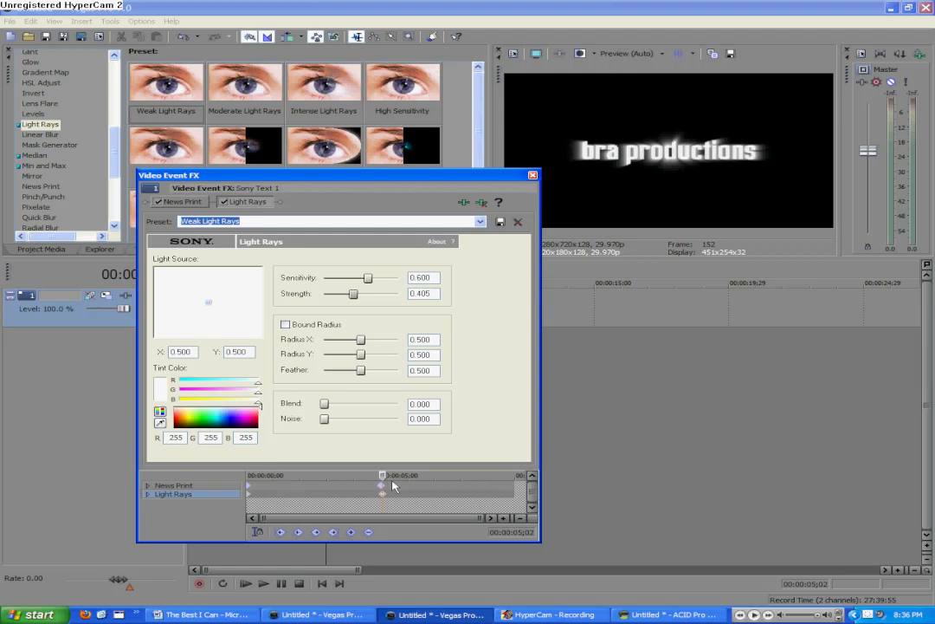
mouse_move(364, 414)
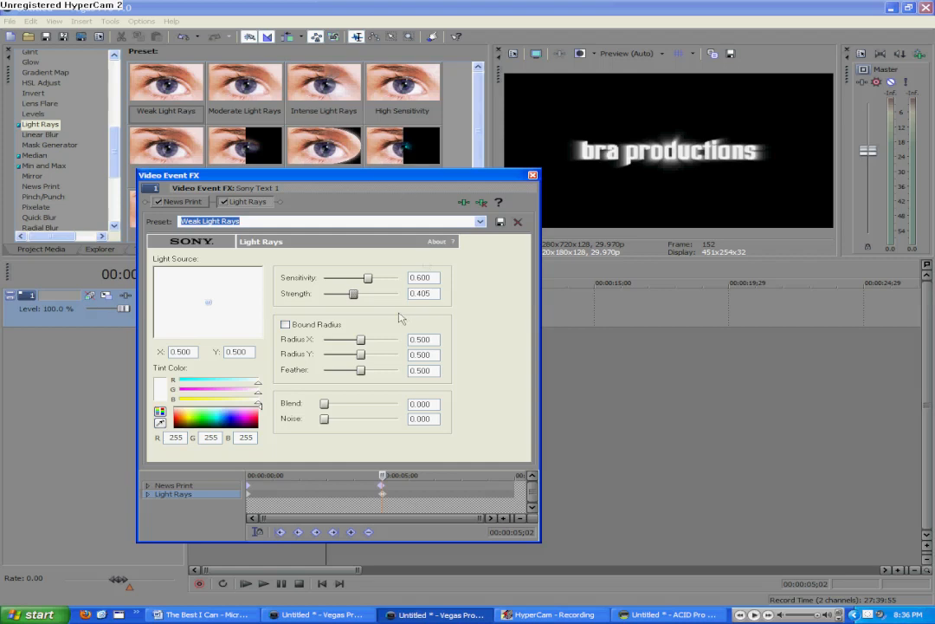
mouse_move(407, 312)
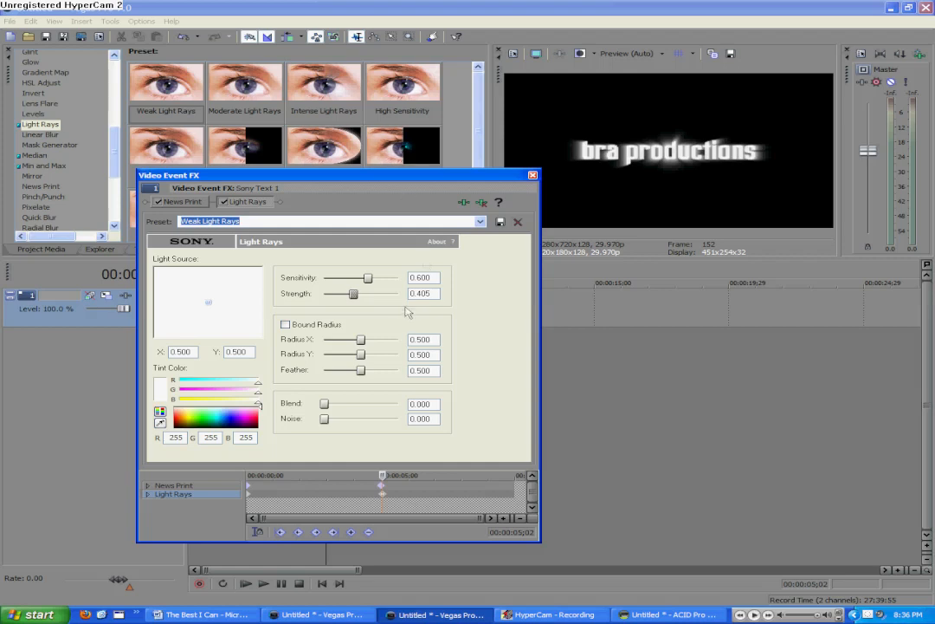
mouse_move(407, 312)
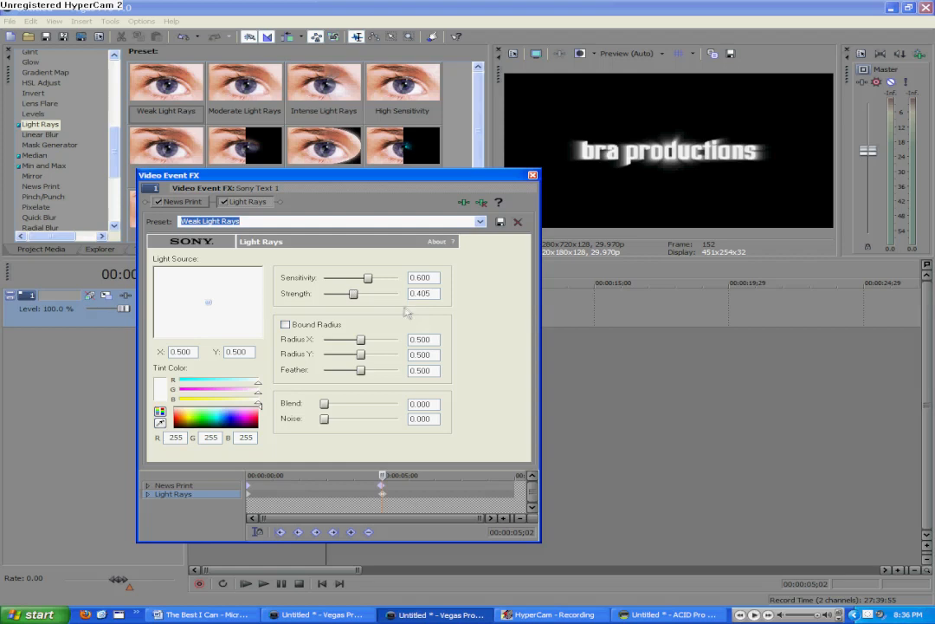
mouse_move(407, 313)
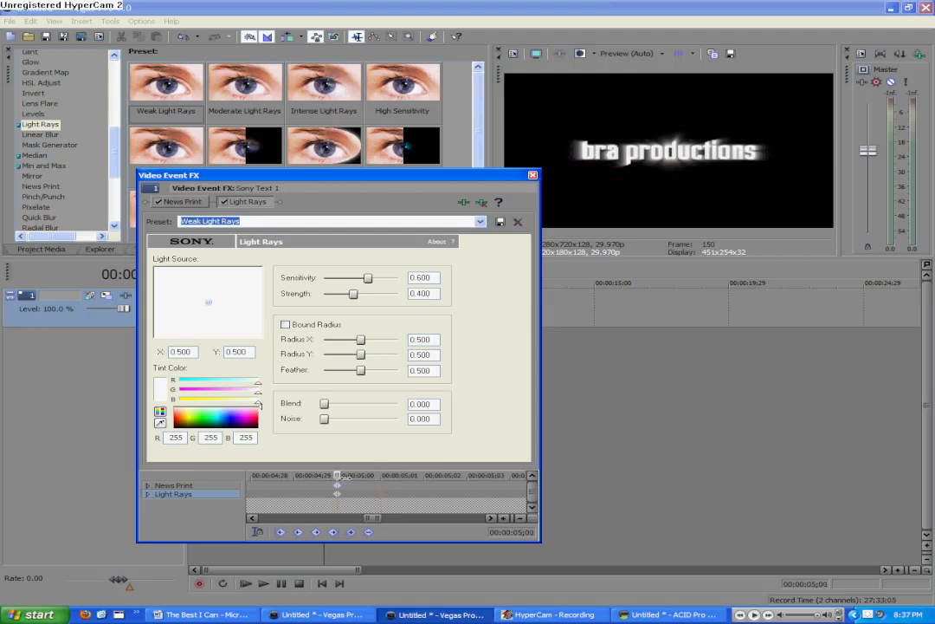
mouse_move(345, 506)
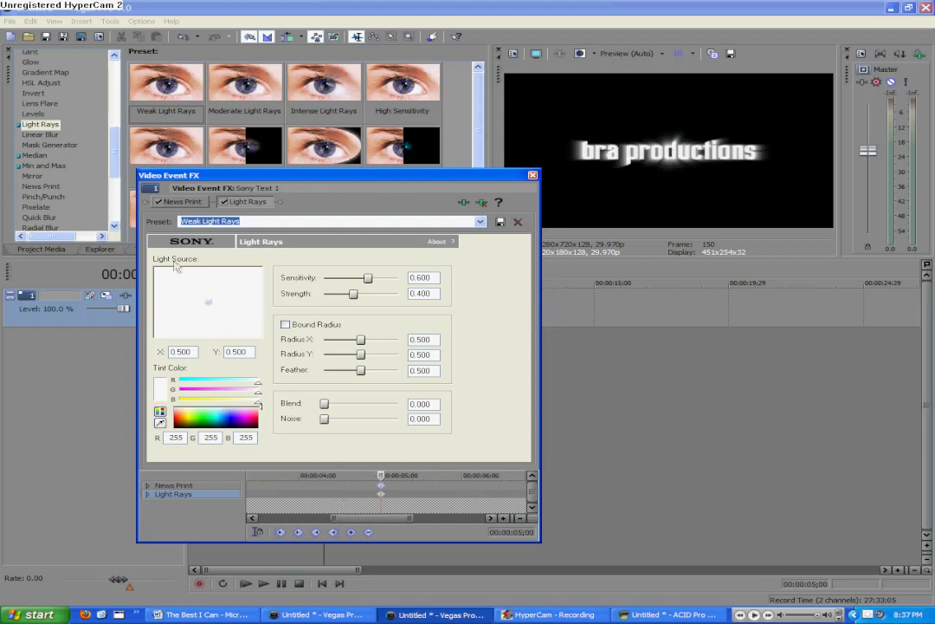
Keyframe the Light Rays source from the left to X 1.000, Y 0.542 at clip end
left_click_drag(208, 301, 249, 291)
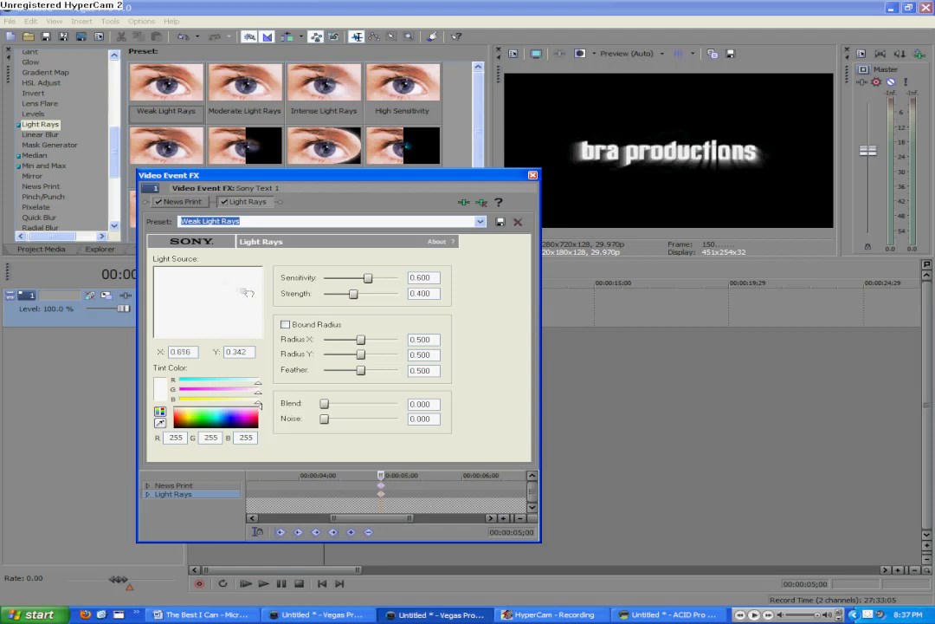
left_click_drag(249, 291, 139, 305)
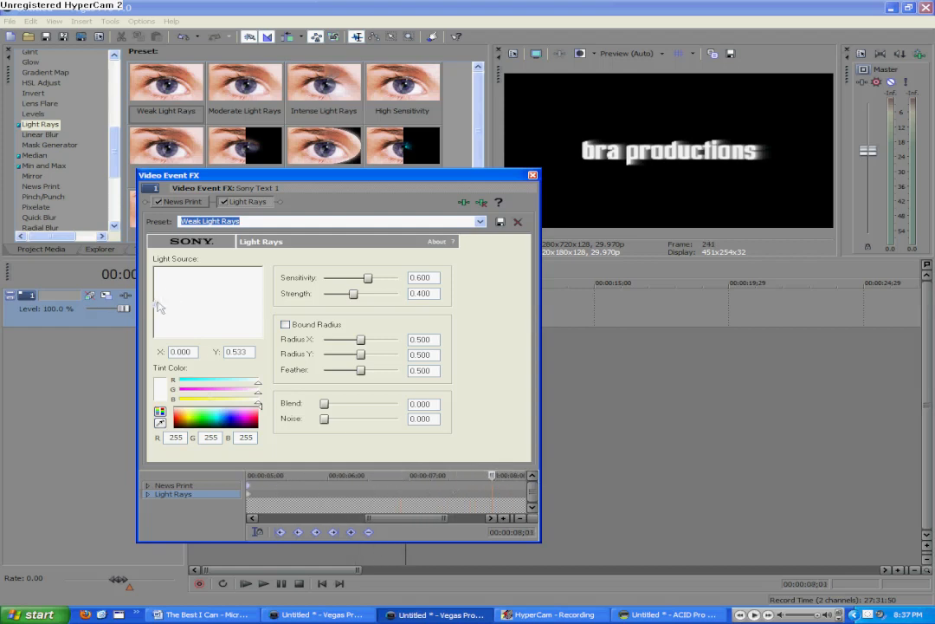
left_click(206, 305)
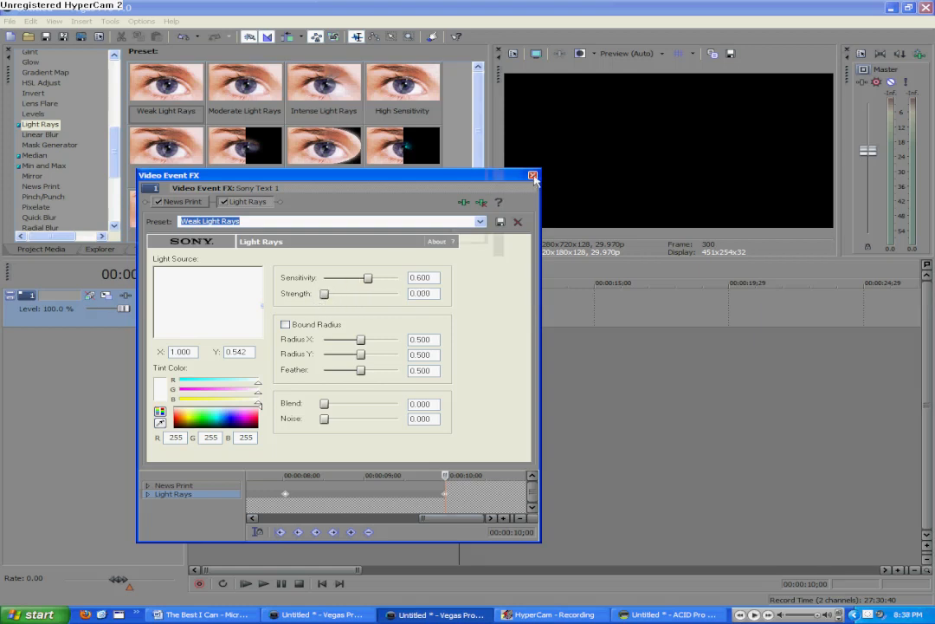
Close the effect window and play the intro from the start to preview the sweeping rays
left_click(533, 175)
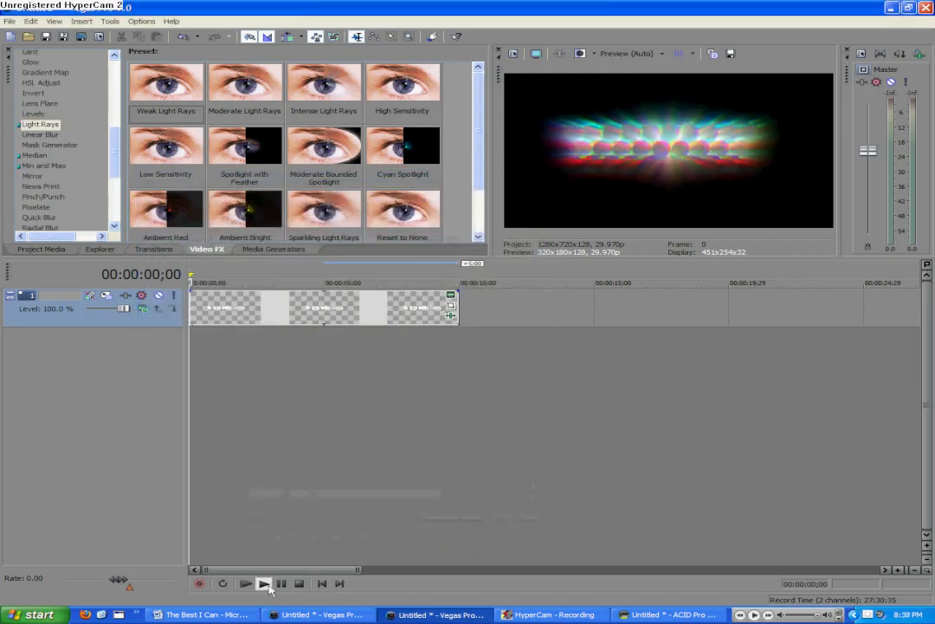
left_click(264, 582)
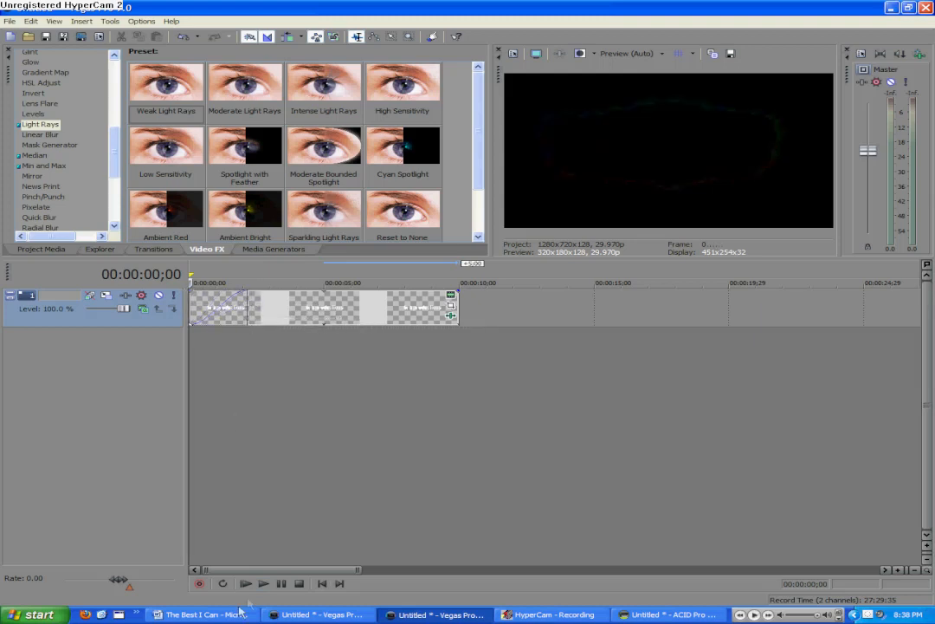
left_click(264, 582)
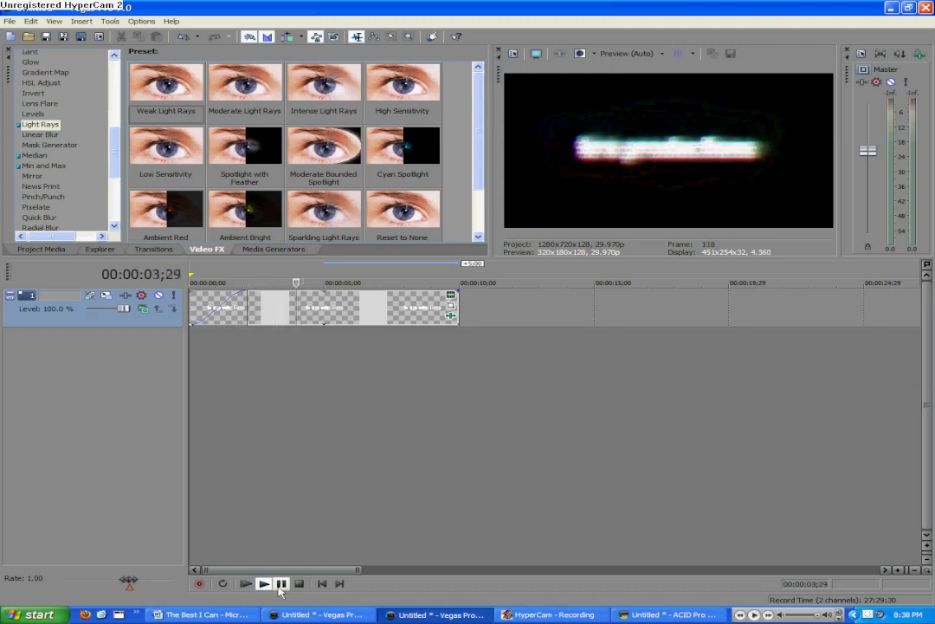
left_click(264, 582)
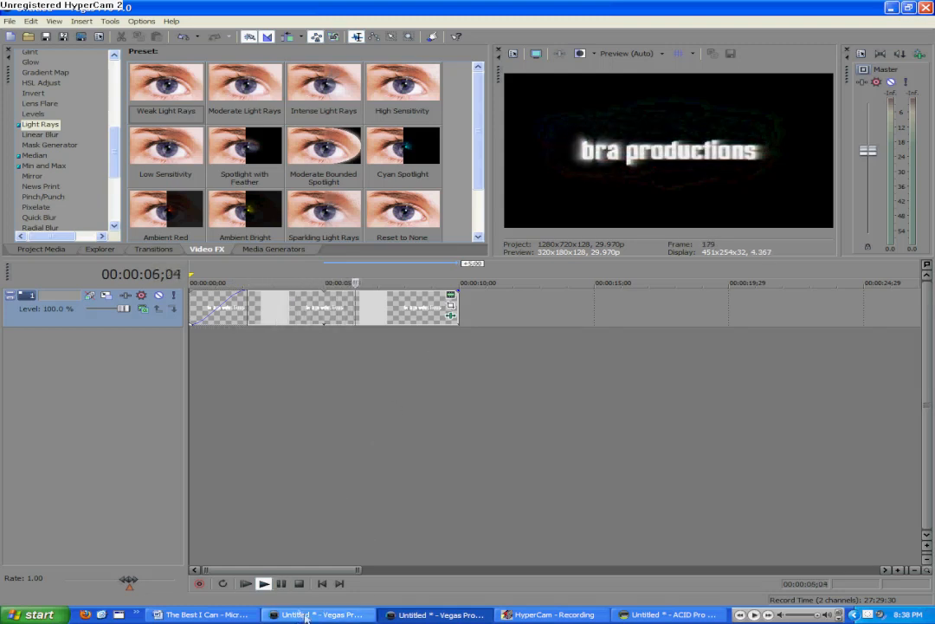
left_click(264, 583)
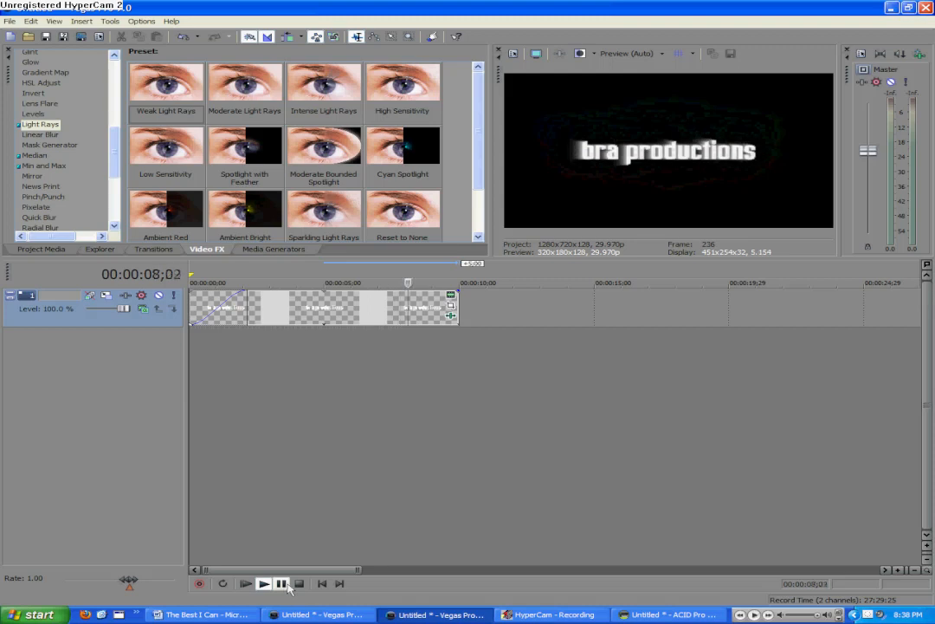
left_click(280, 582)
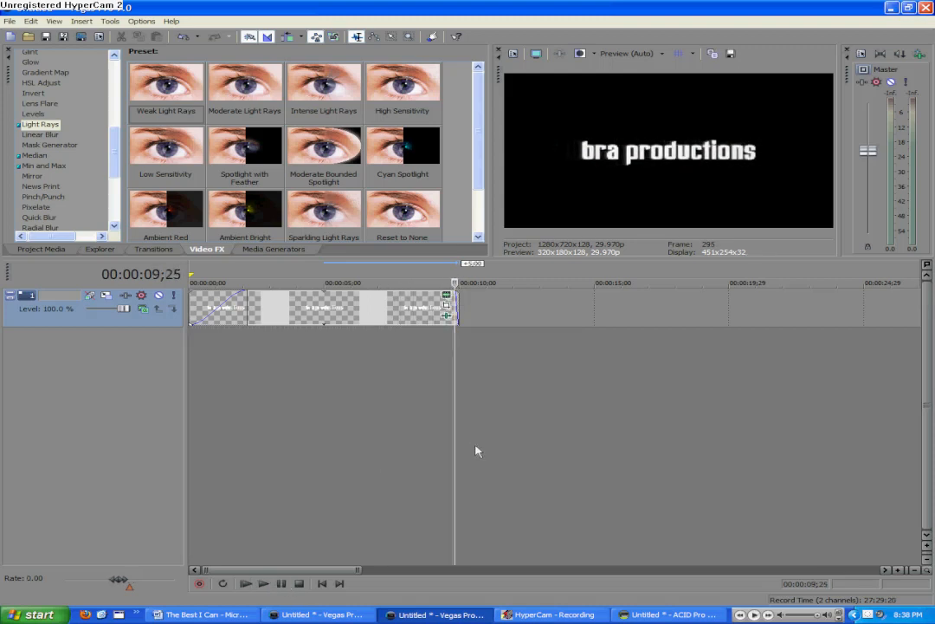
mouse_move(503, 421)
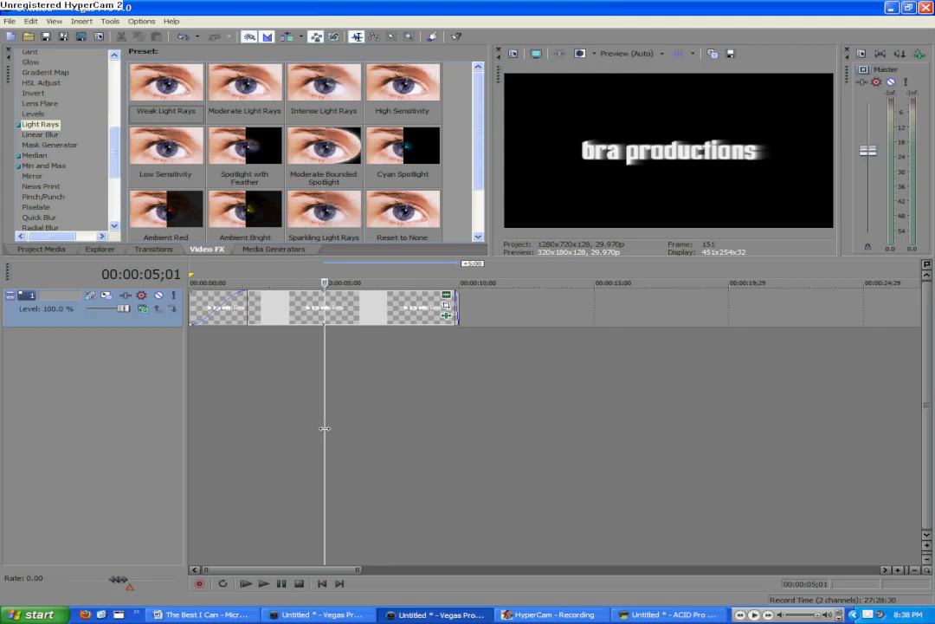
mouse_move(323, 530)
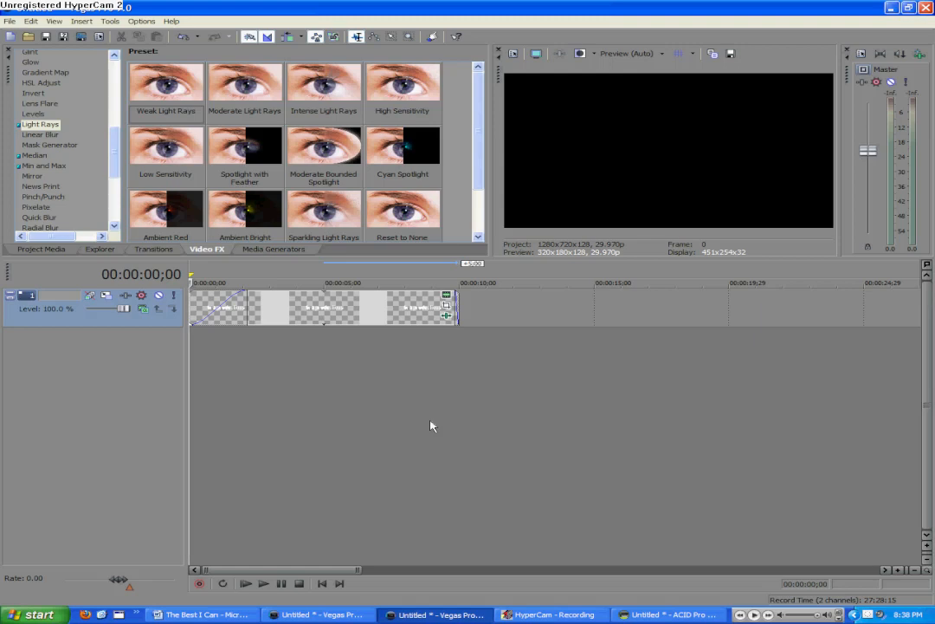
mouse_move(497, 397)
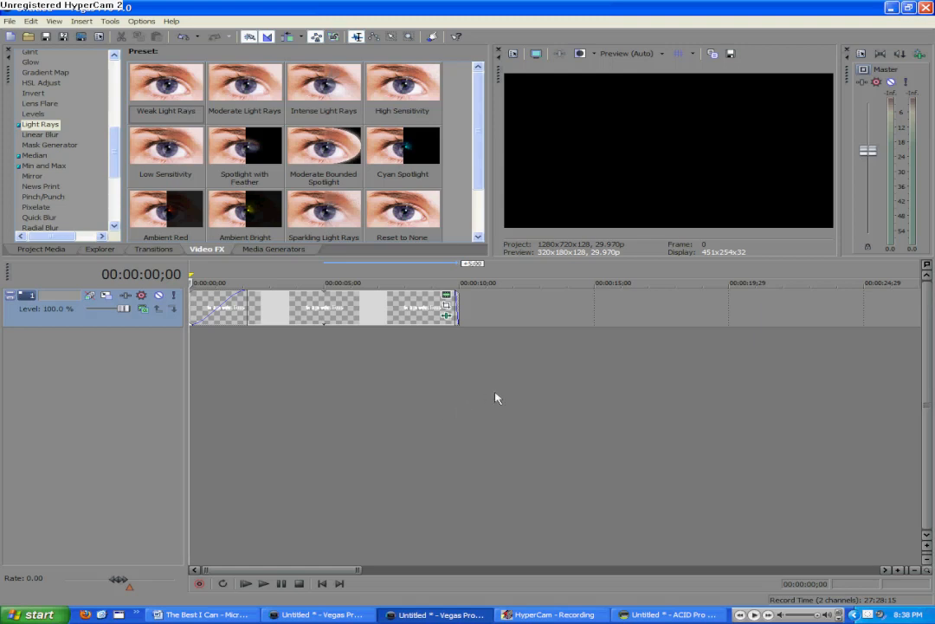
mouse_move(498, 395)
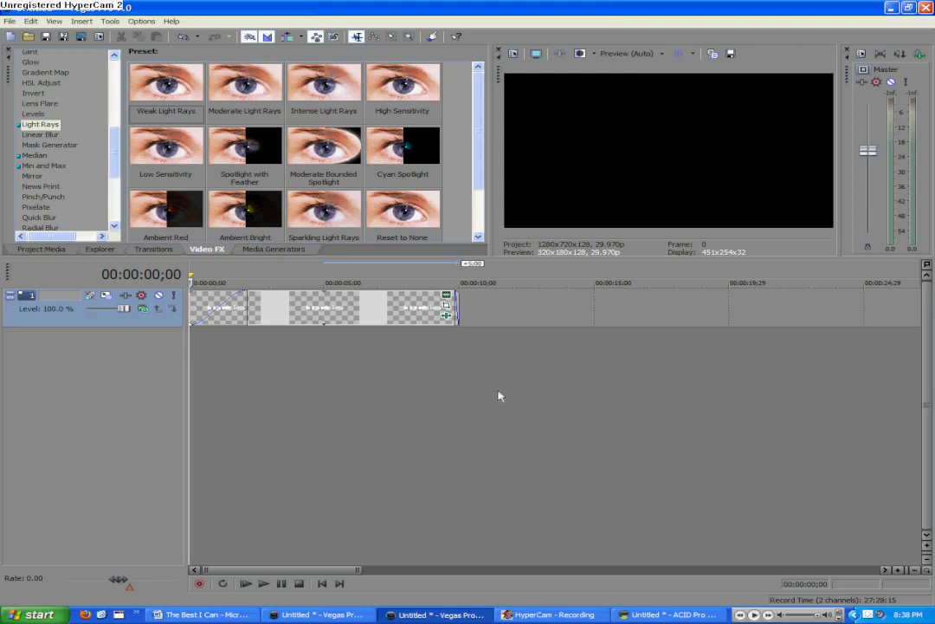
mouse_move(485, 398)
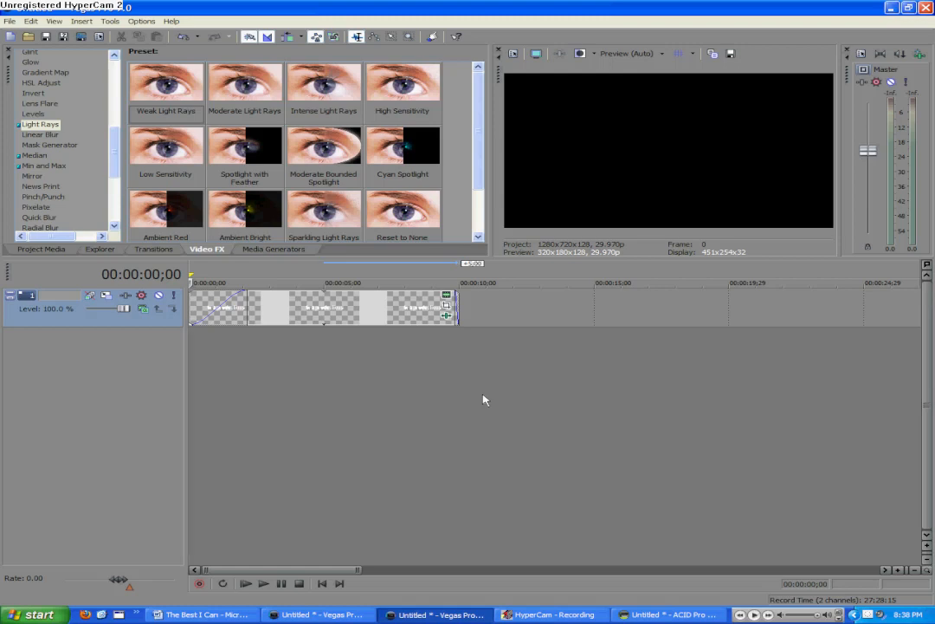
mouse_move(488, 440)
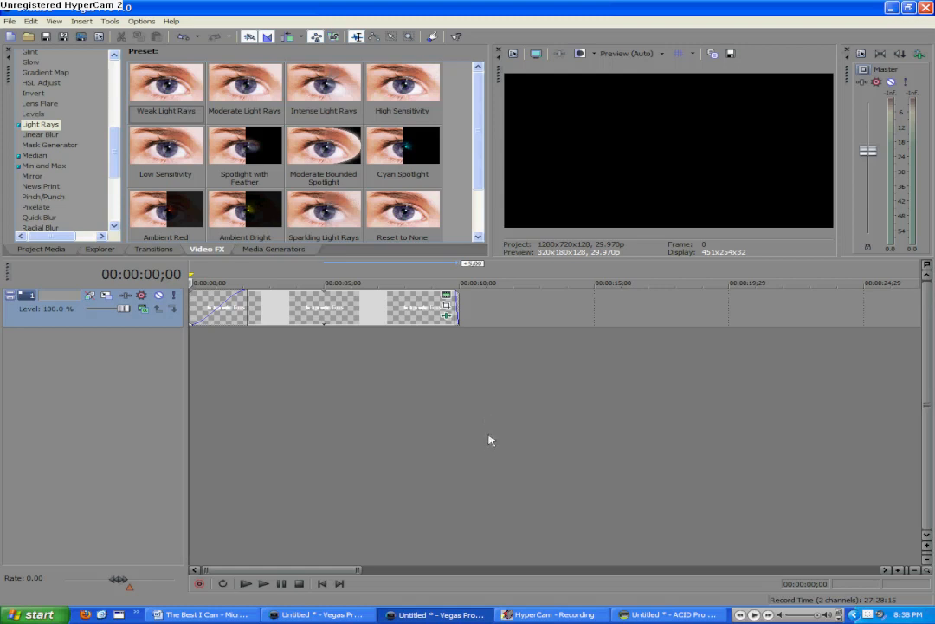
mouse_move(246, 395)
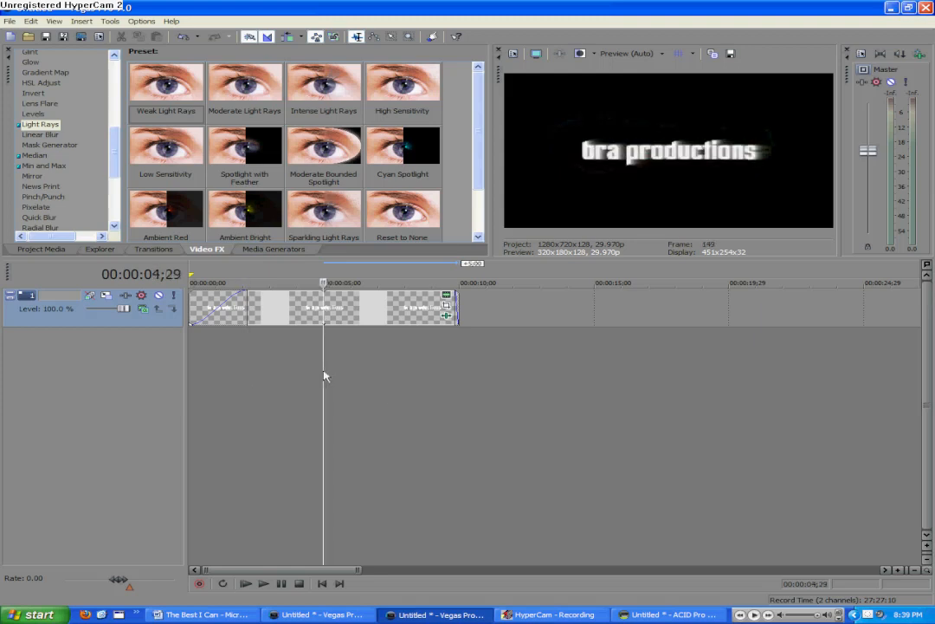
mouse_move(336, 373)
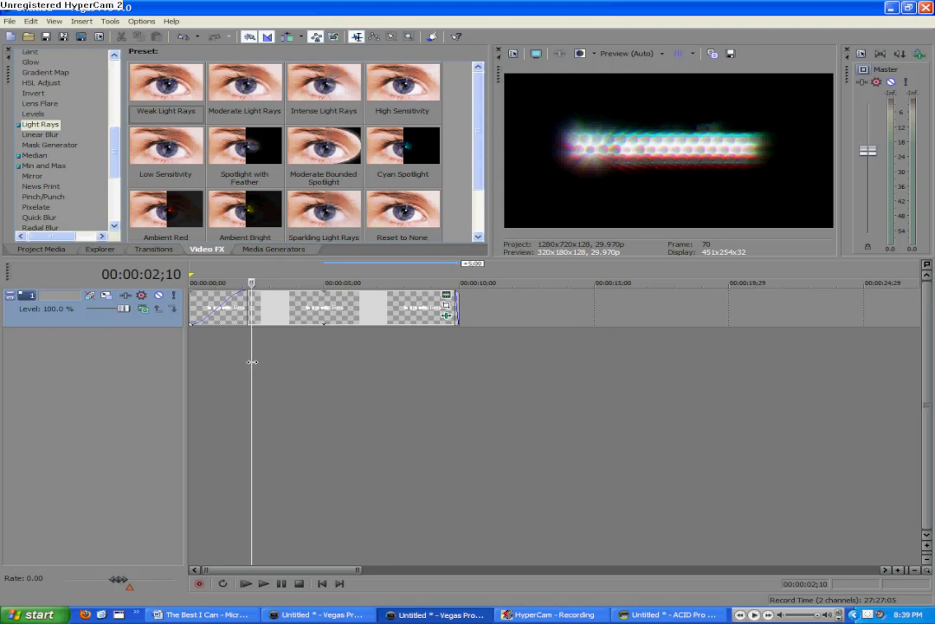
mouse_move(253, 362)
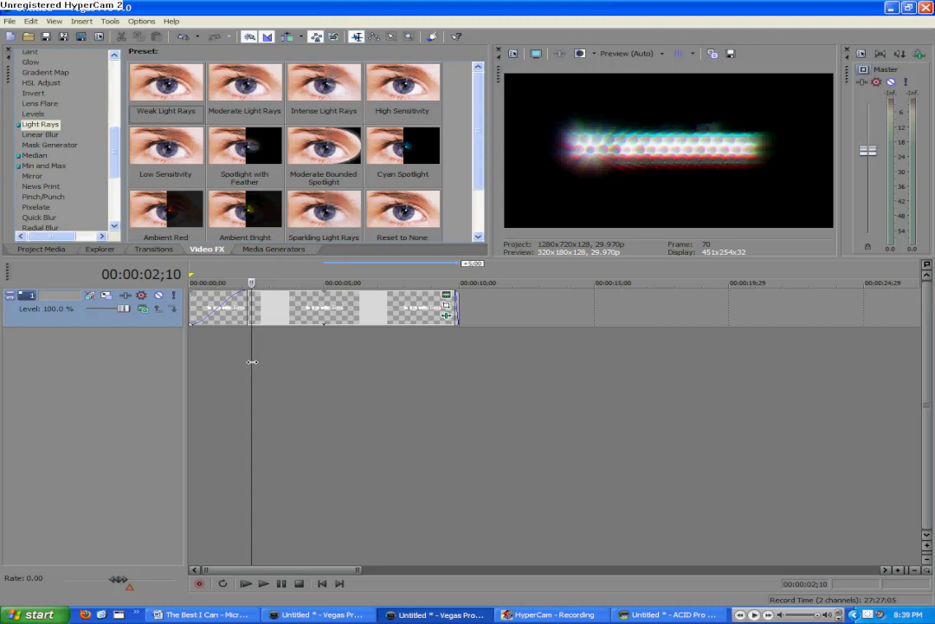
mouse_move(701, 173)
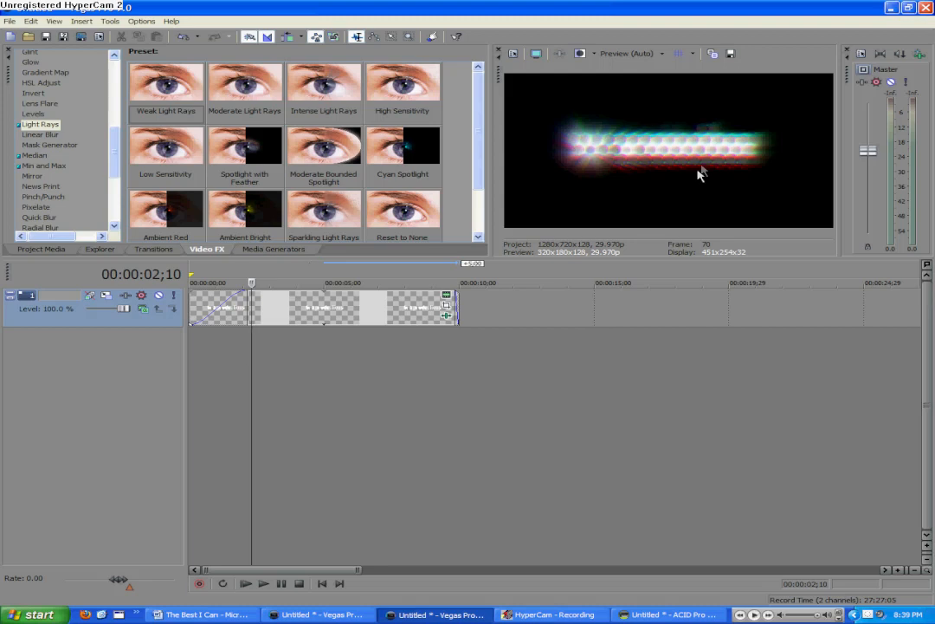
mouse_move(736, 151)
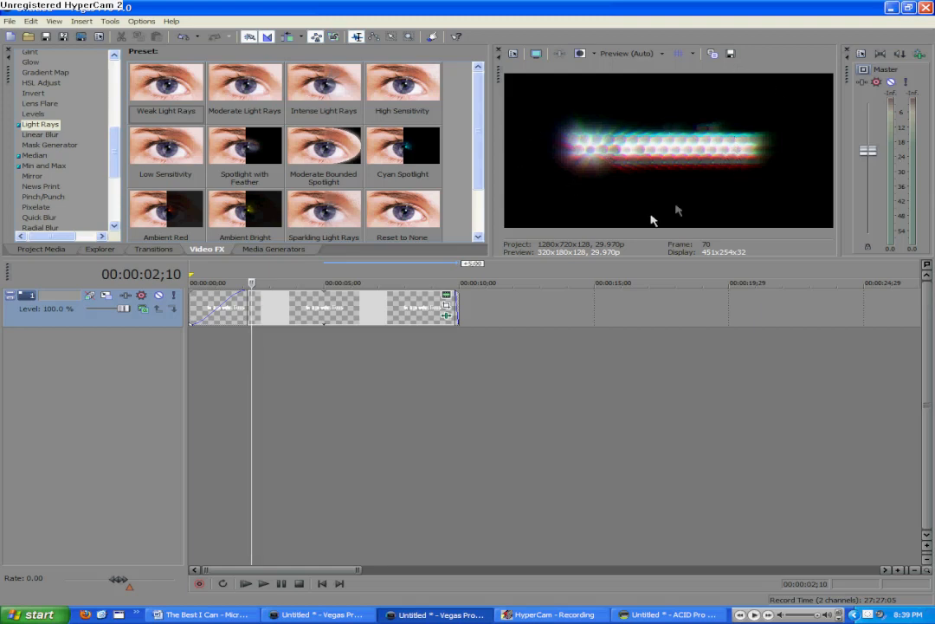
mouse_move(794, 97)
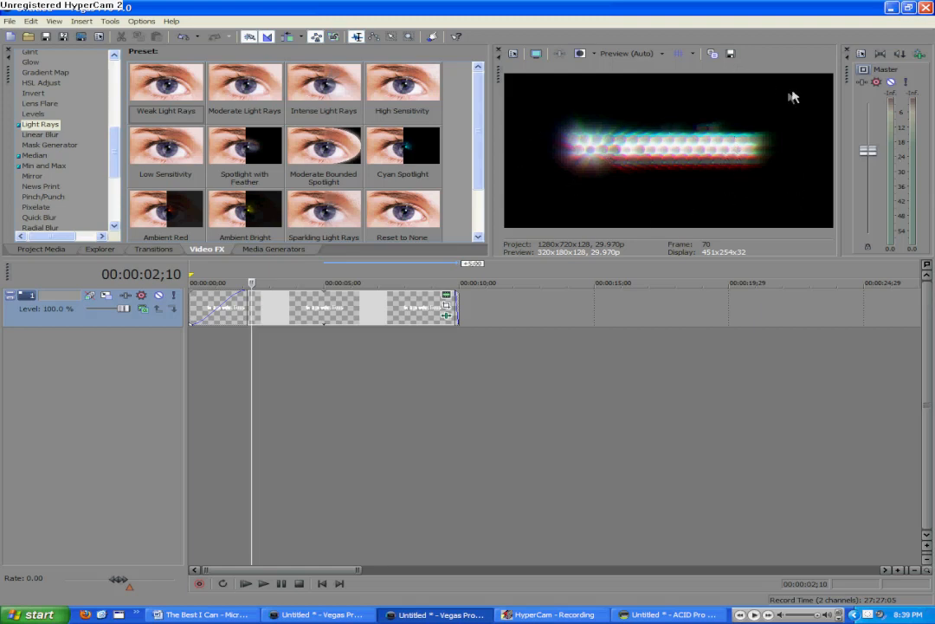
mouse_move(537, 201)
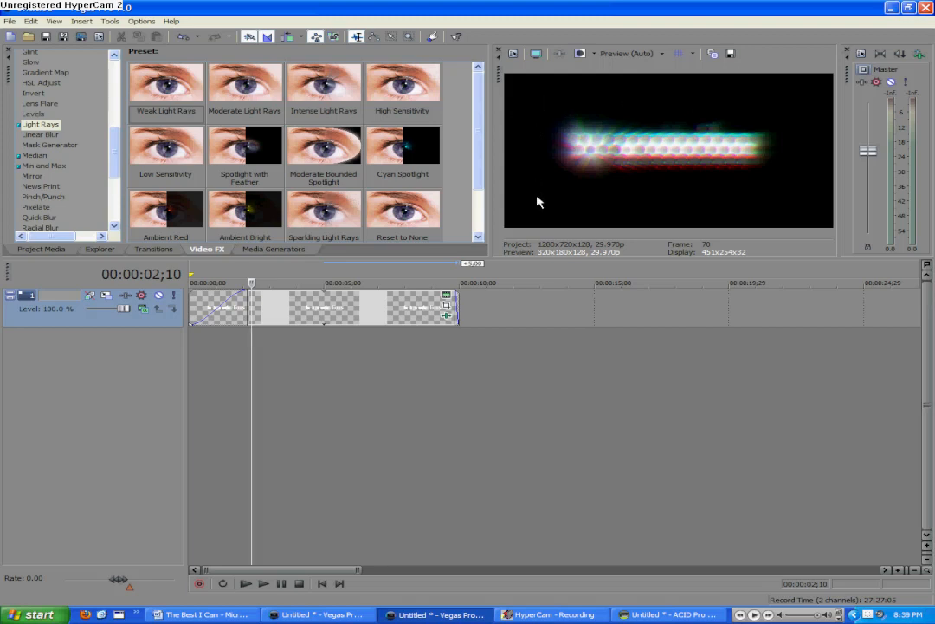
mouse_move(793, 200)
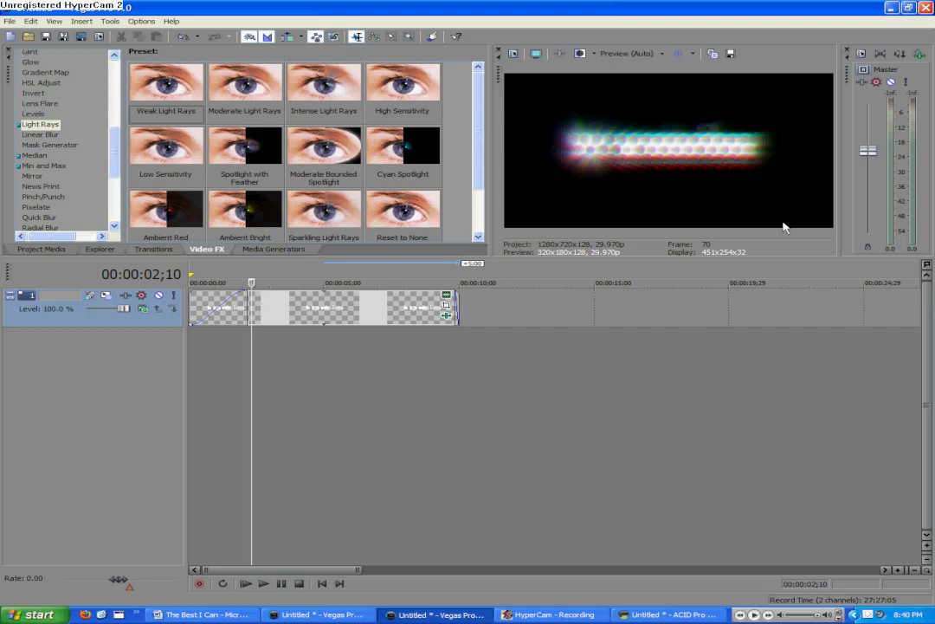
mouse_move(812, 211)
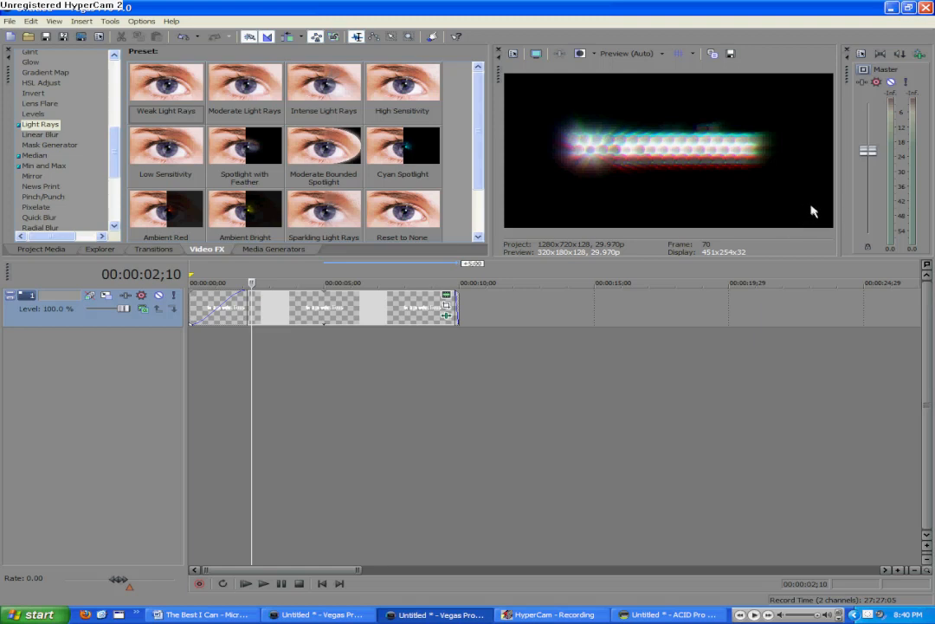
mouse_move(813, 468)
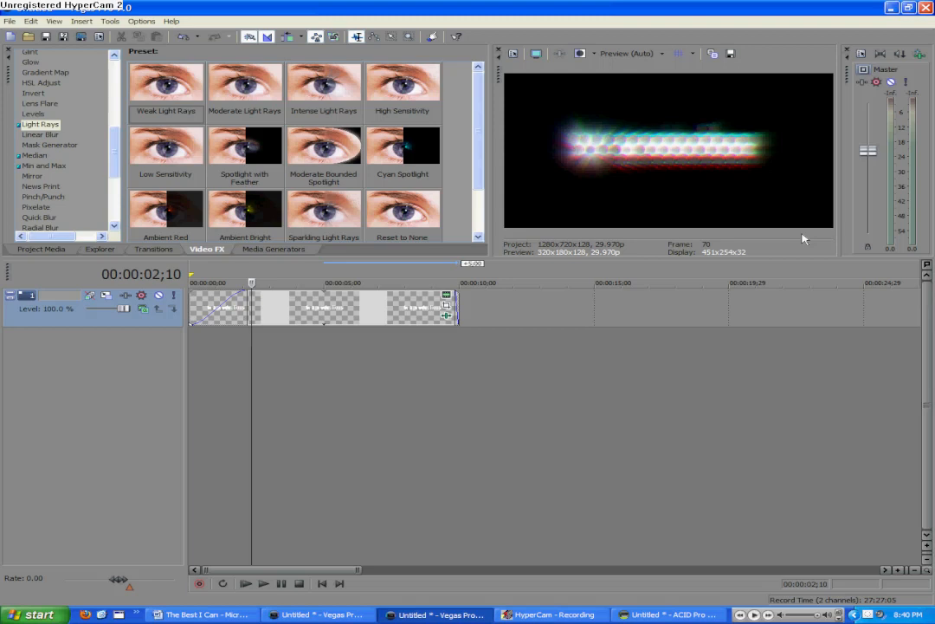
mouse_move(481, 249)
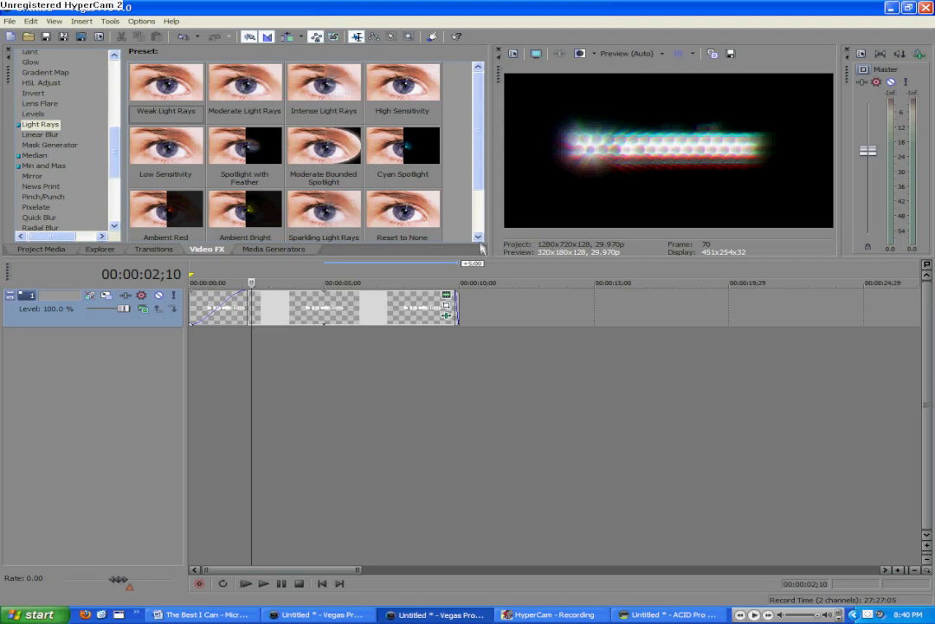
mouse_move(482, 249)
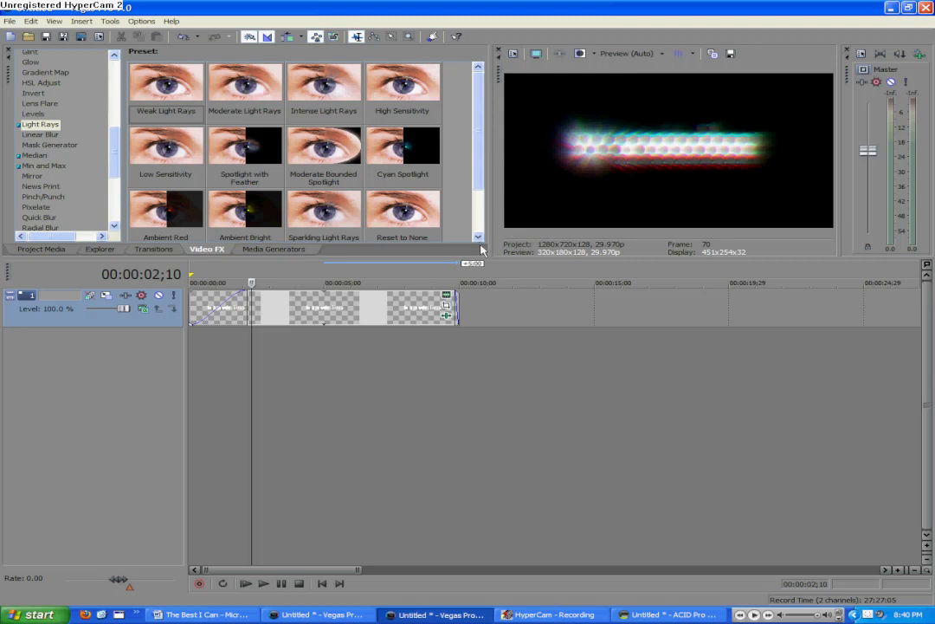